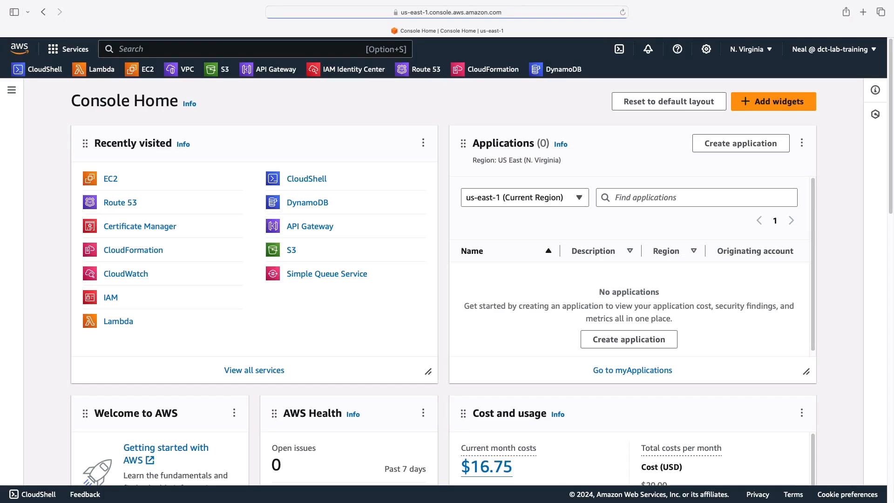
# Reach EC2 Launch Templates and begin a new launch template
pyautogui.click(148, 69)
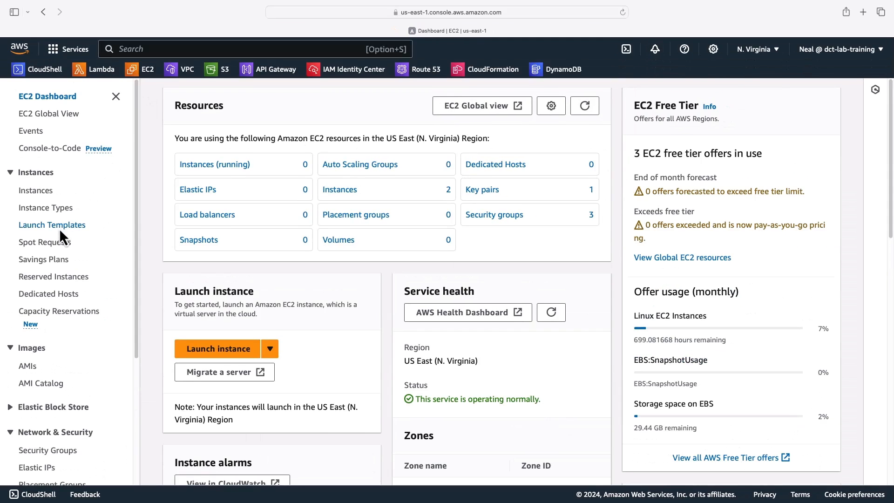
pyautogui.click(52, 224)
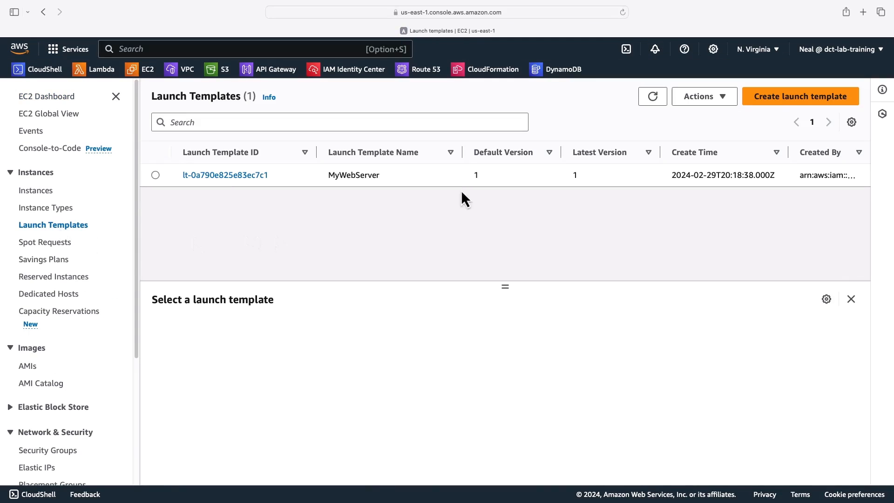
pyautogui.click(799, 96)
pyautogui.write('Cust')
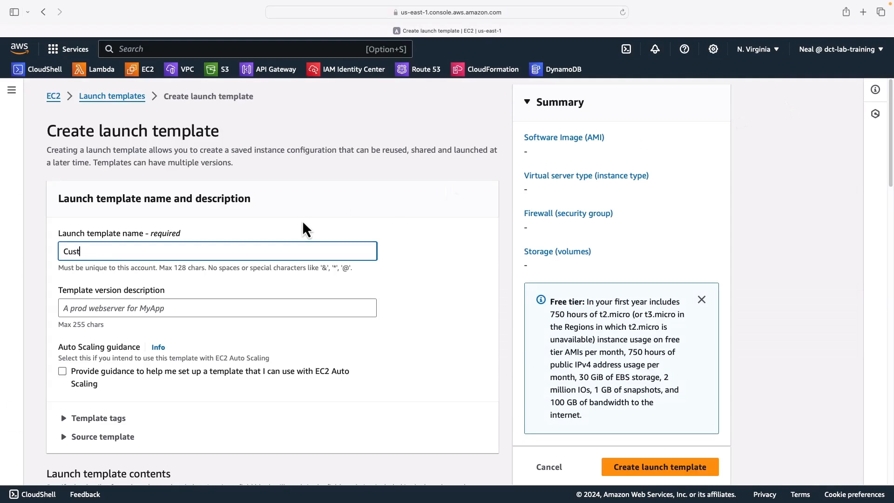
# Choose the Amazon Linux 2023 AMI and the t2.micro instance type for the template
pyautogui.scroll(-3)
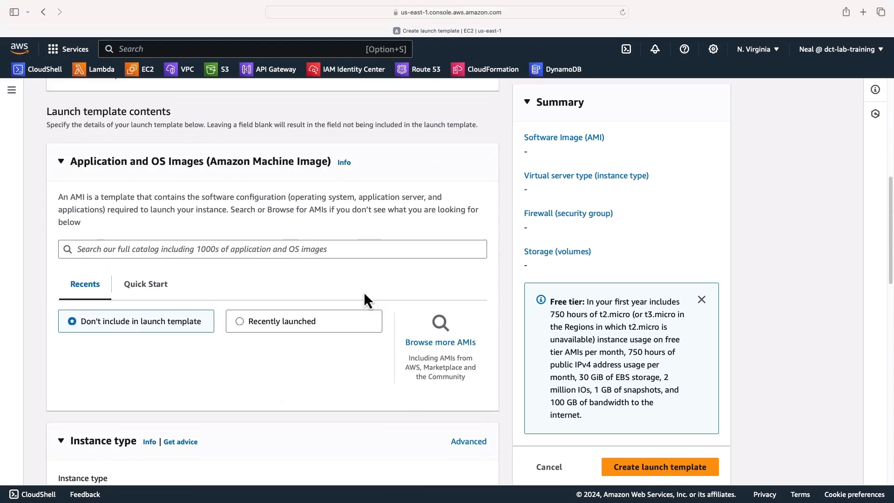
pyautogui.scroll(-3)
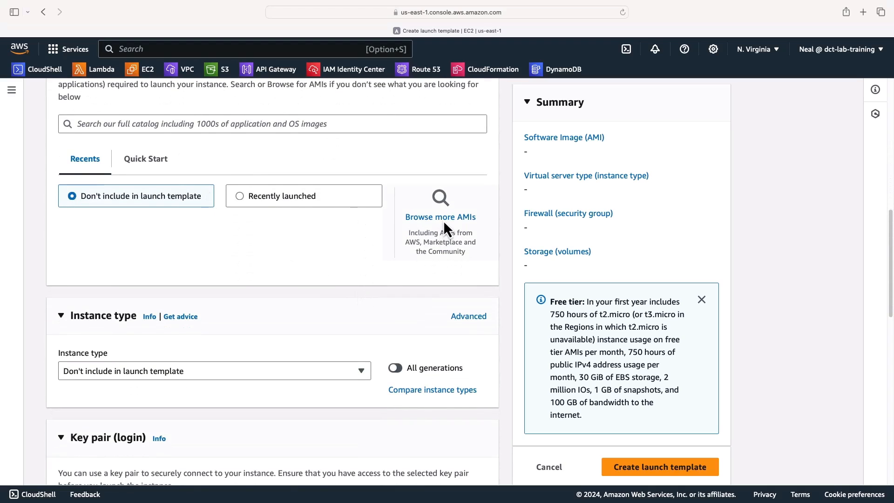
pyautogui.click(439, 217)
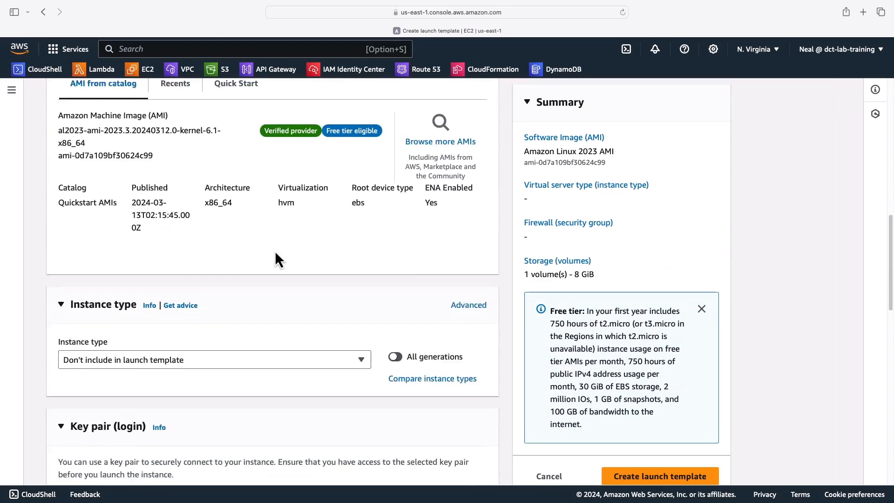
pyautogui.click(214, 359)
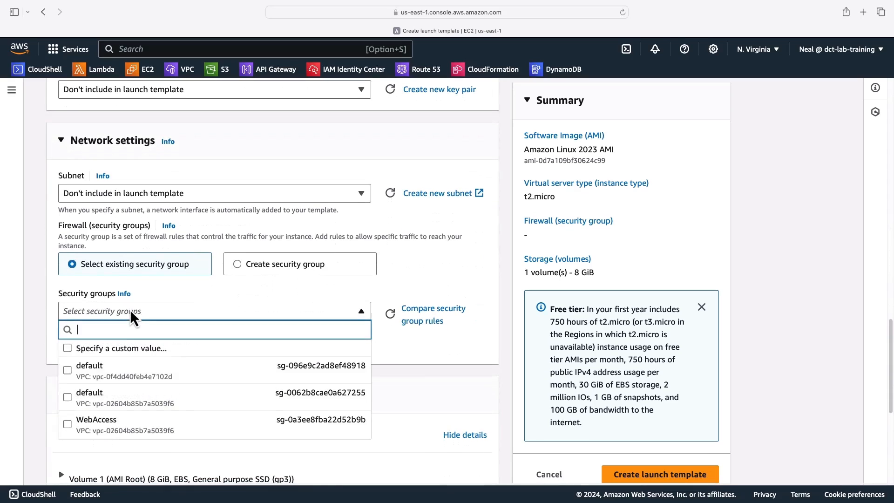
pyautogui.moveTo(96, 425)
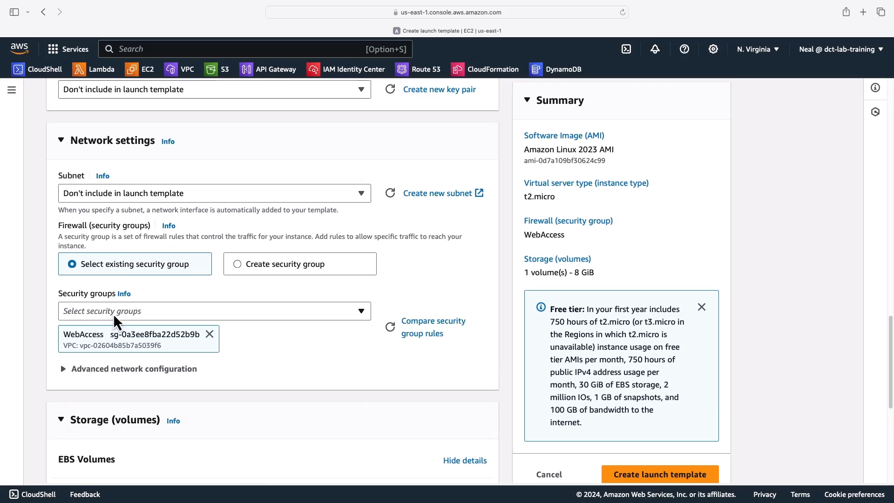
# Move down past the WebAccess security group to the Advanced details user-data area
pyautogui.scroll(-3)
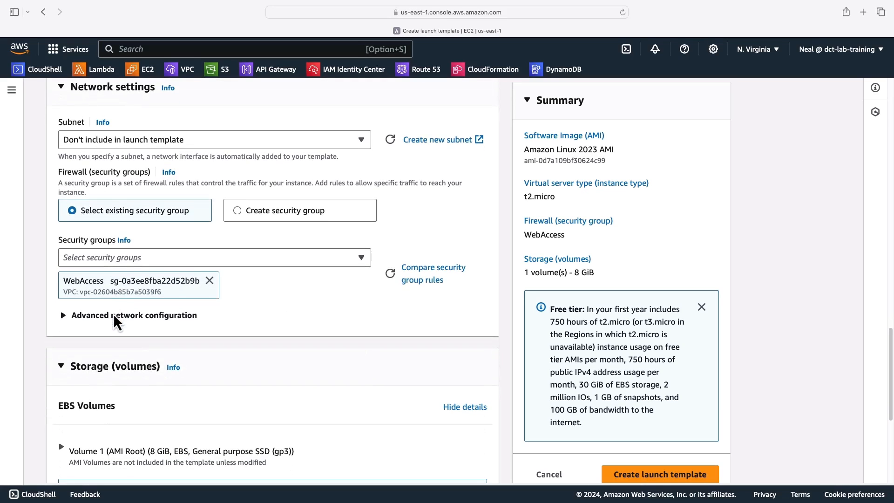
pyautogui.scroll(-3)
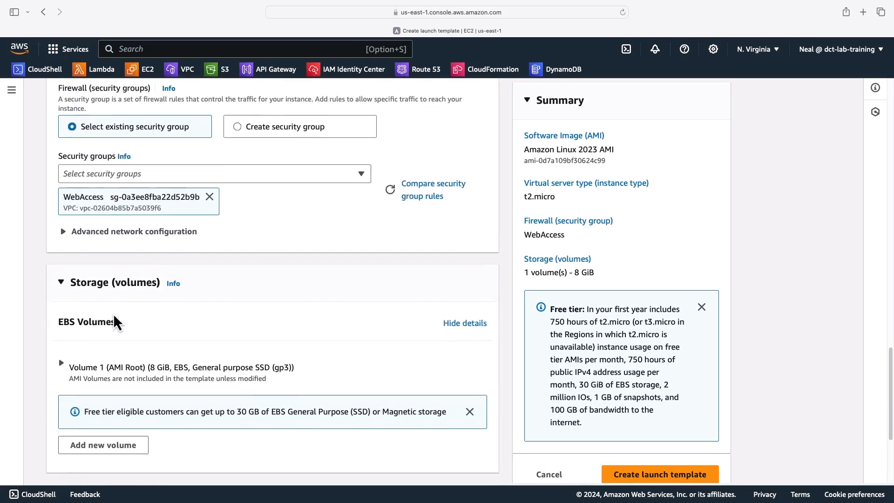
pyautogui.scroll(-3)
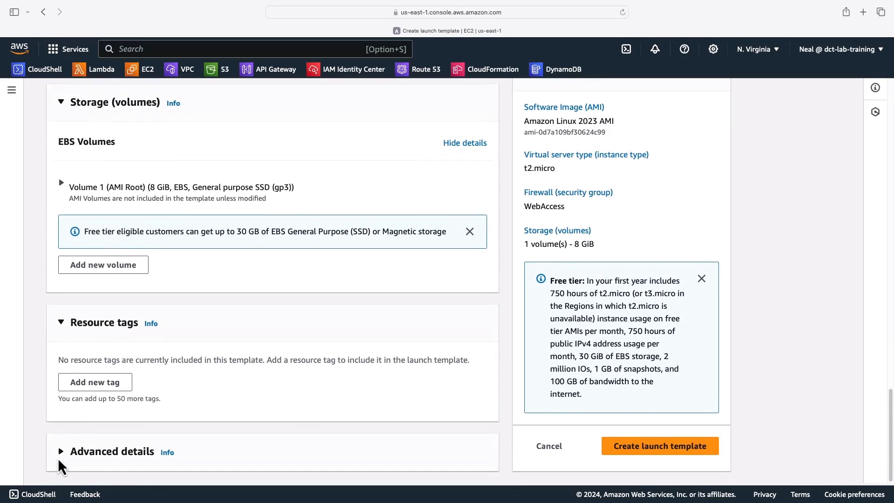
pyautogui.scroll(-3)
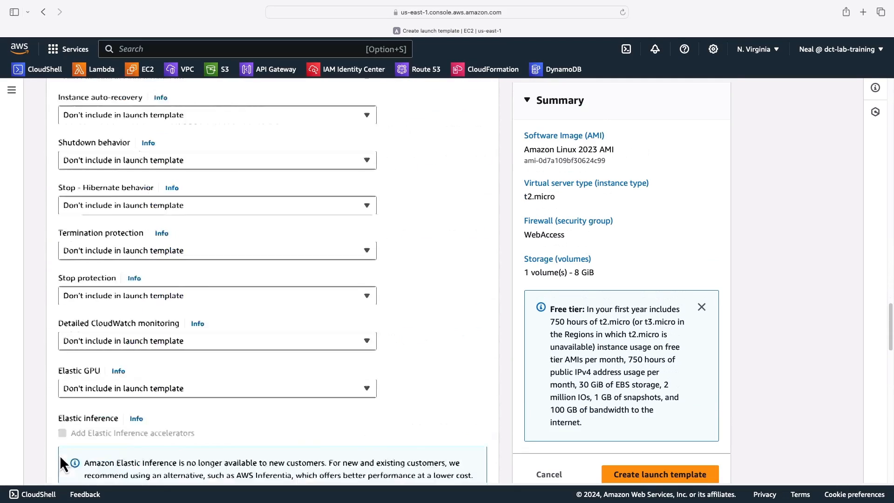
pyautogui.scroll(-3)
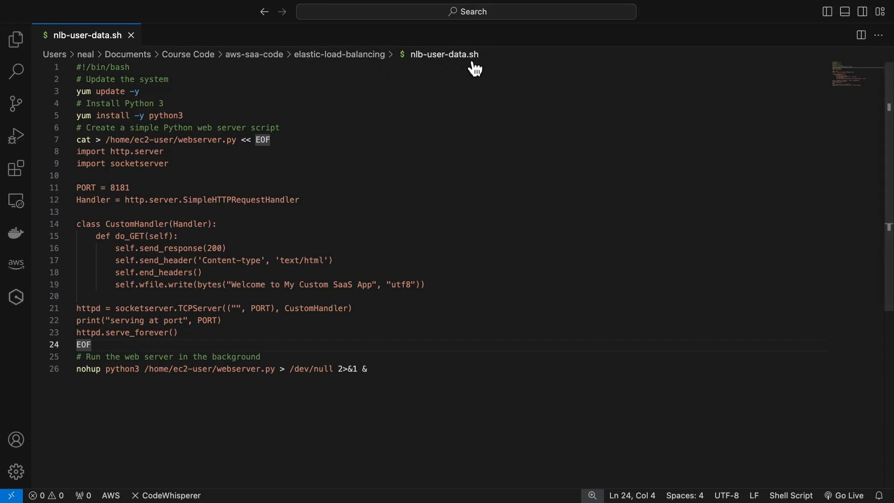
pyautogui.moveTo(244, 288)
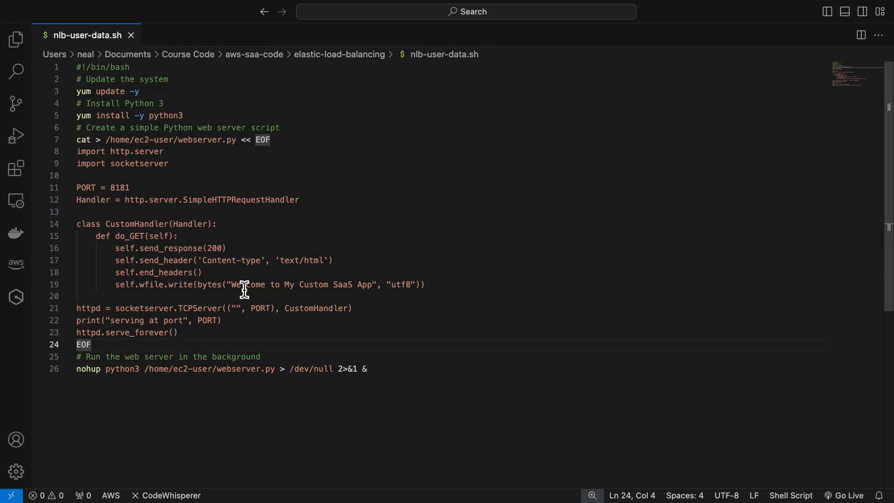
pyautogui.moveTo(132, 288)
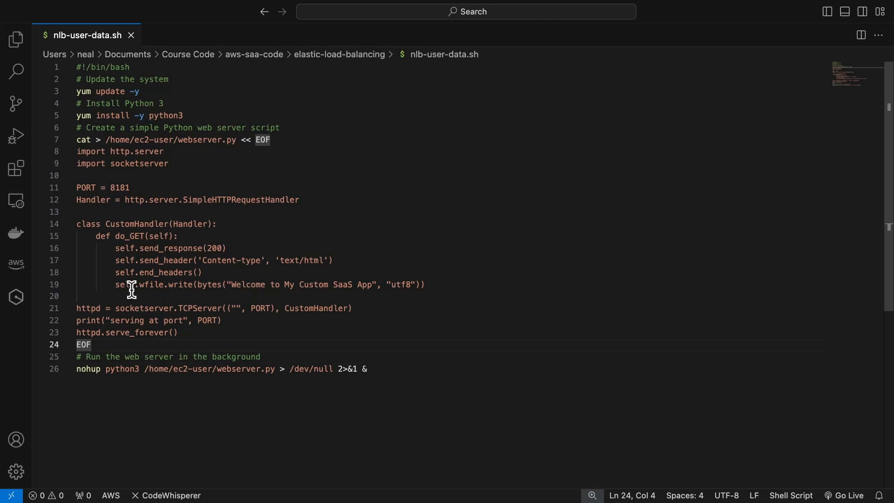
# Copy nlb-user-data.sh from VS Code into User data and create the launch template
pyautogui.doubleClick(118, 188)
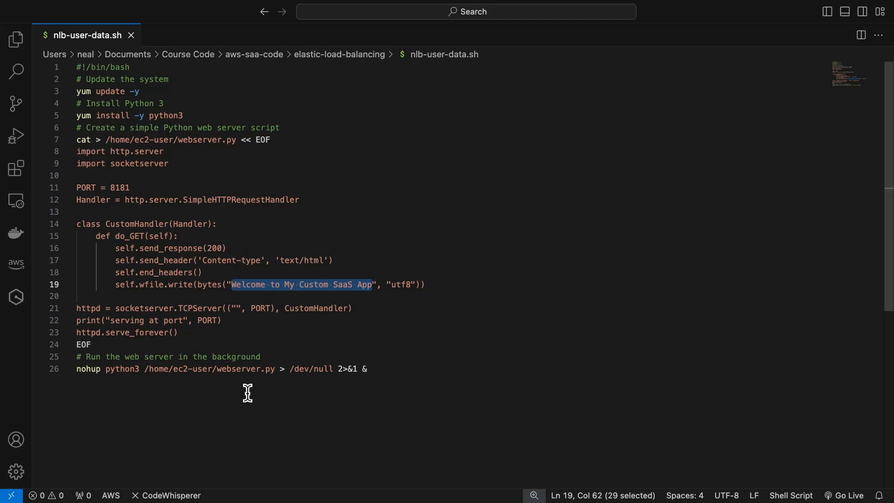
pyautogui.press('ctrl+a')
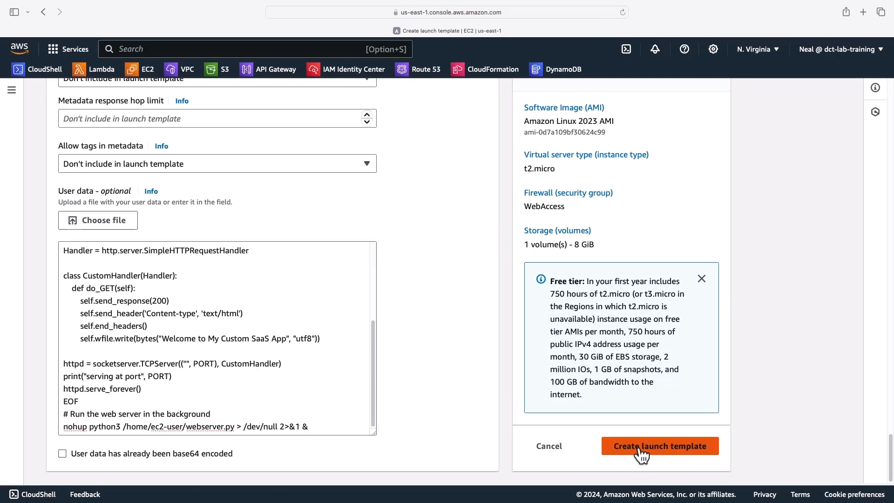
pyautogui.click(659, 446)
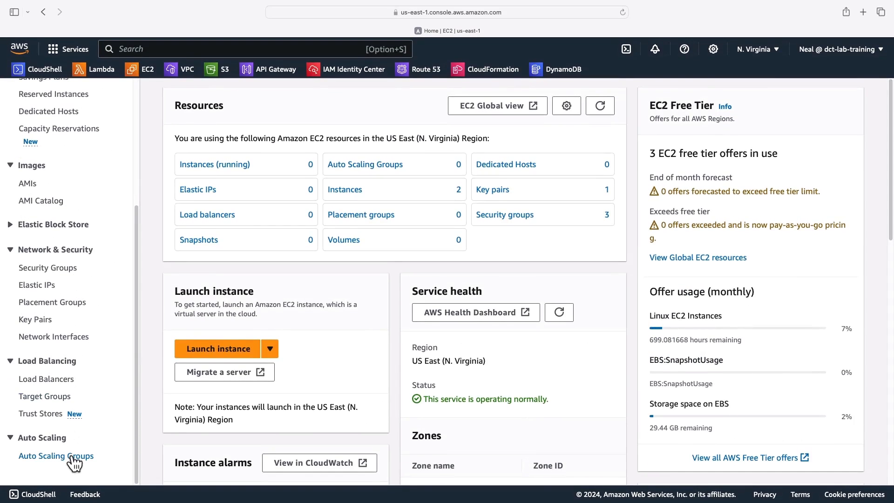
# Begin Auto Scaling group ASG based on the CustomSaaSApp launch template
pyautogui.click(57, 455)
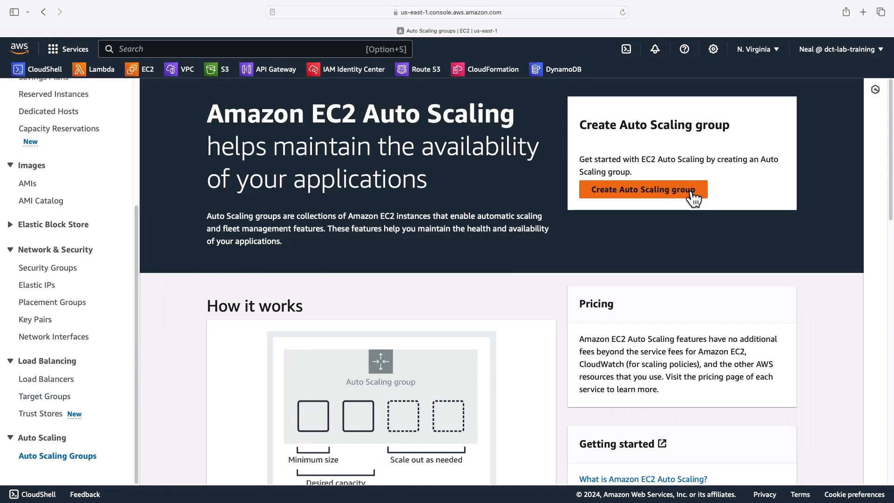
pyautogui.click(641, 189)
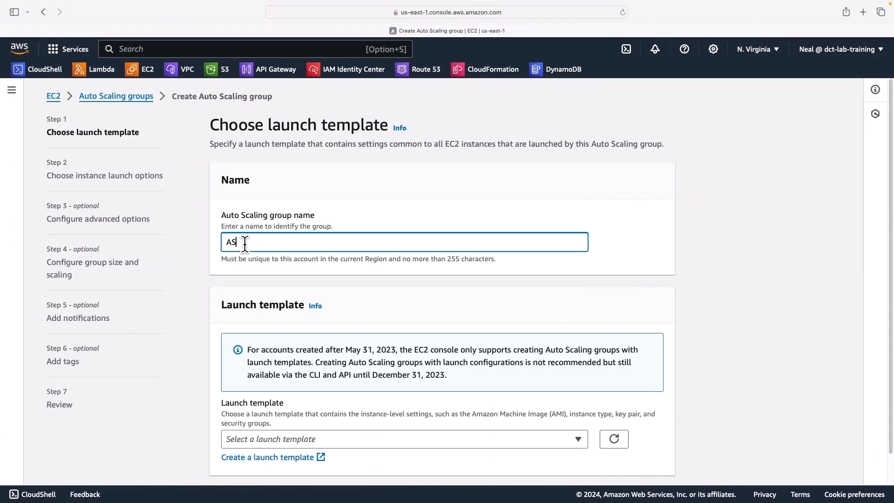
pyautogui.click(404, 438)
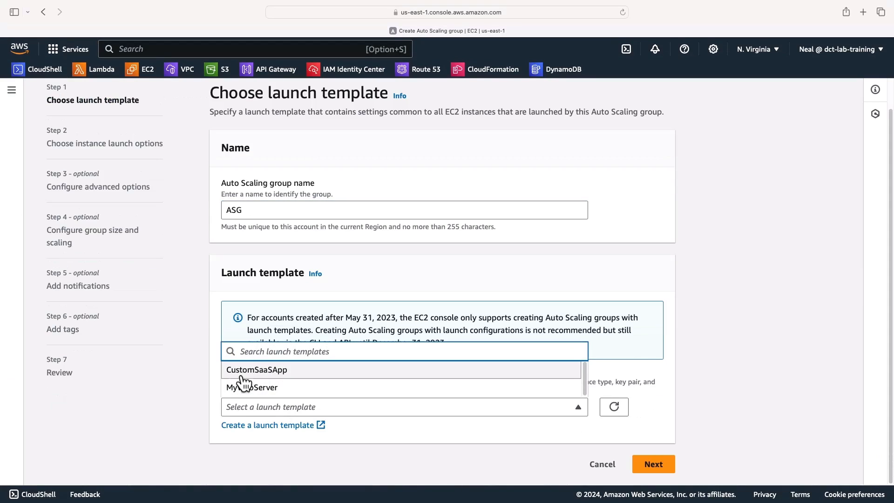
pyautogui.click(257, 369)
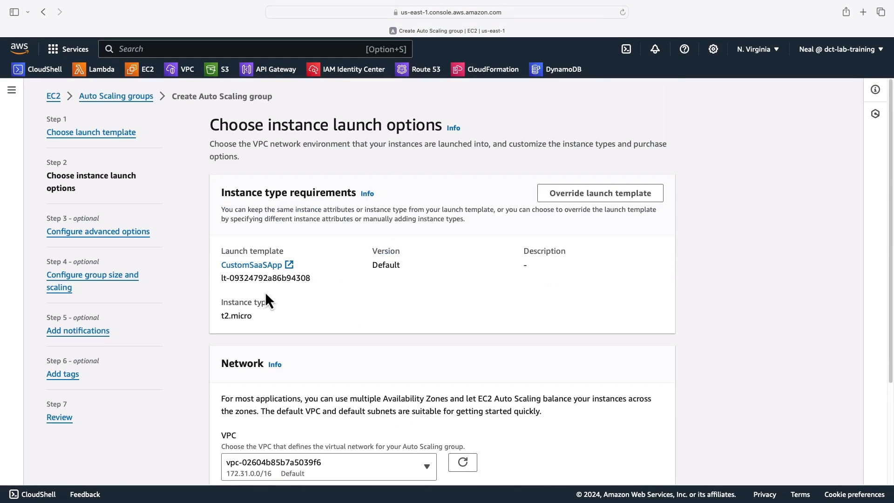
# Add the default VPC's us-east-1a subnet to the group's network
pyautogui.scroll(-3)
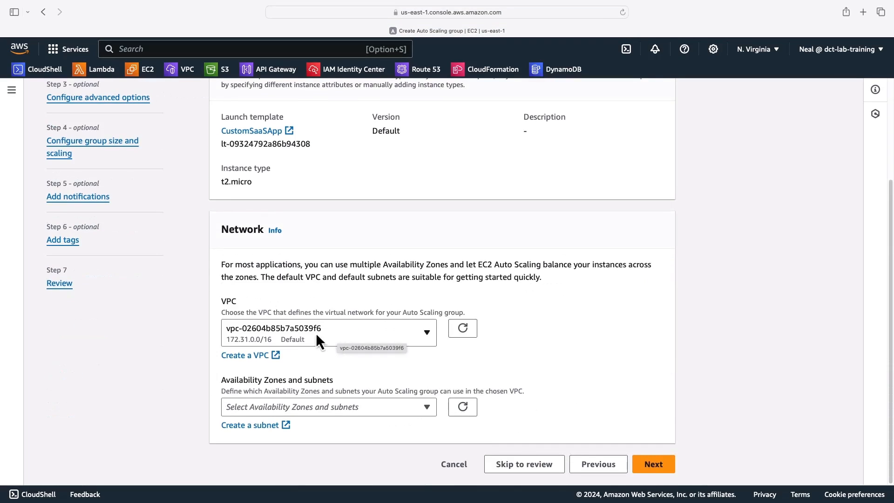
pyautogui.moveTo(333, 411)
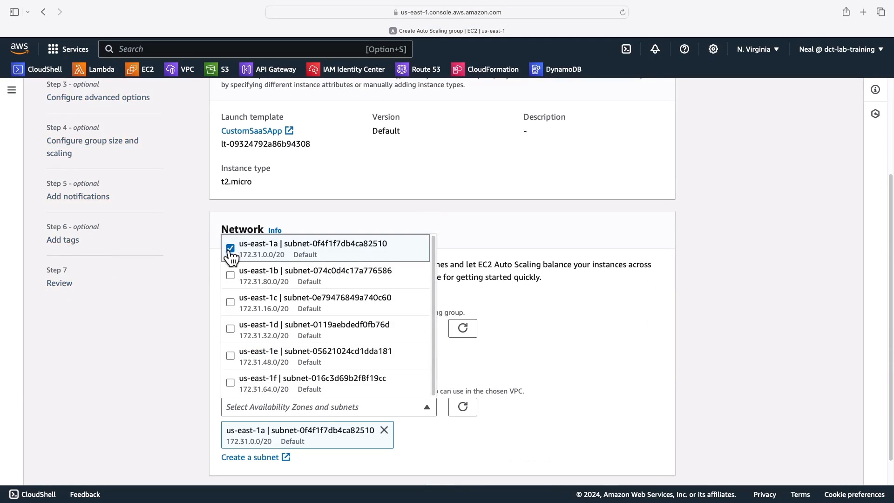
pyautogui.click(230, 275)
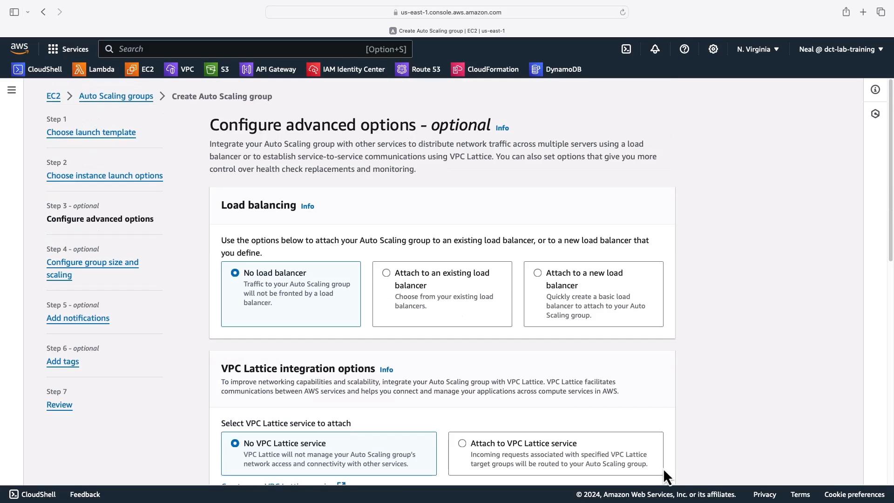
# Set desired capacity 2, min 1, max 2, skip to review and create the Auto Scaling group
pyautogui.scroll(-3)
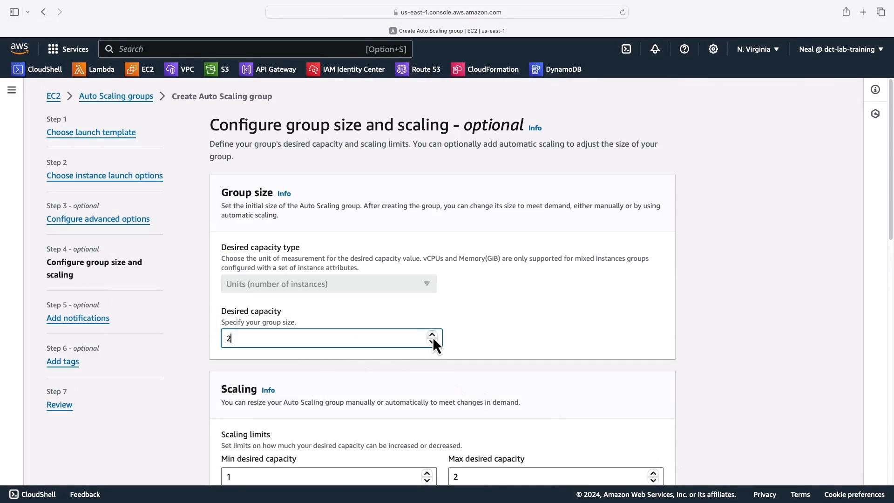
pyautogui.scroll(-3)
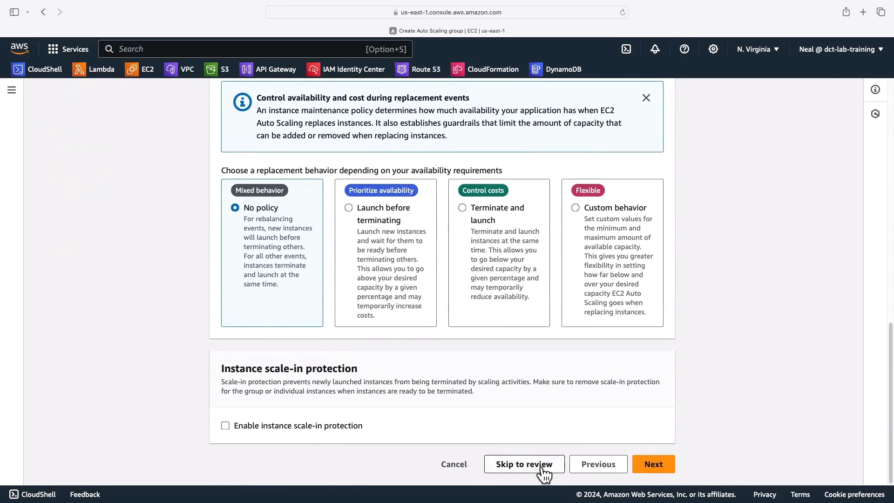
pyautogui.click(522, 463)
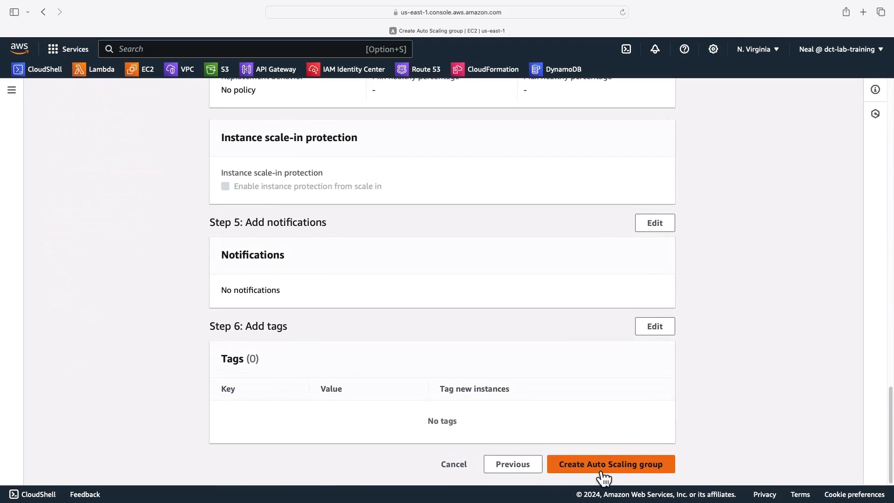
pyautogui.click(610, 464)
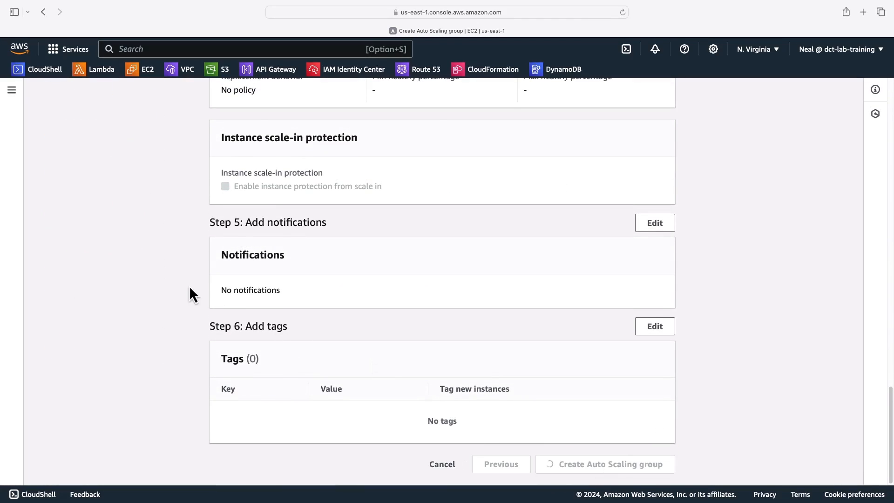
pyautogui.click(604, 464)
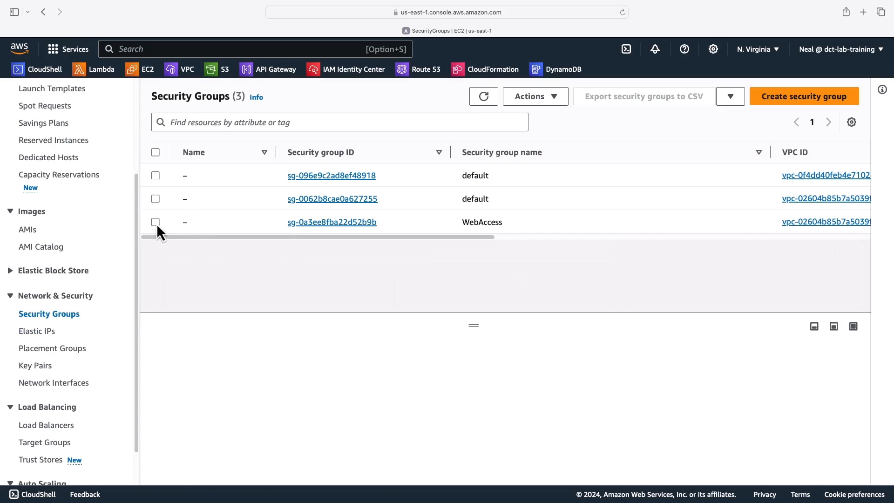
# Review WebAccess inbound rules showing custom TCP 8181 open to 0.0.0.0/0, then move to Elastic IPs
pyautogui.click(155, 221)
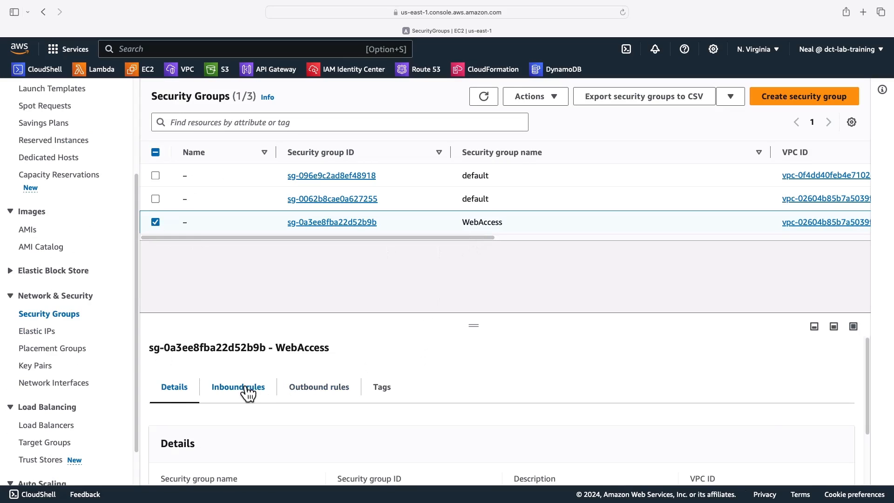
pyautogui.click(238, 386)
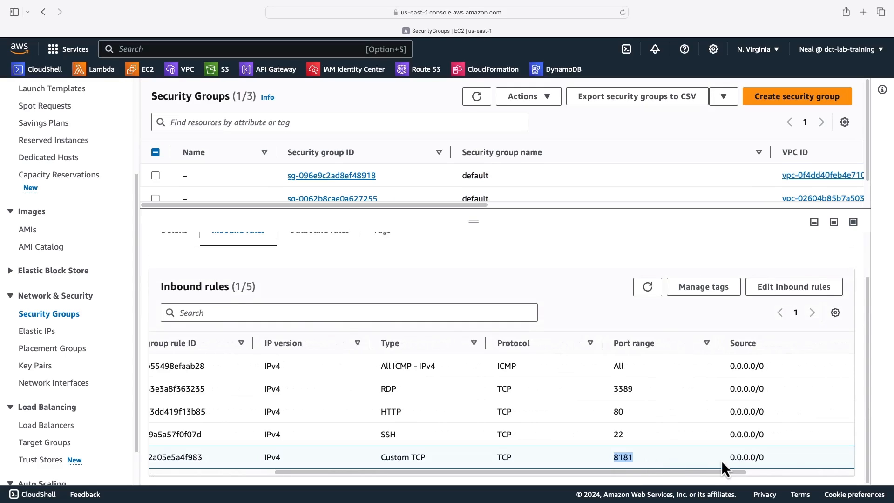
pyautogui.click(746, 456)
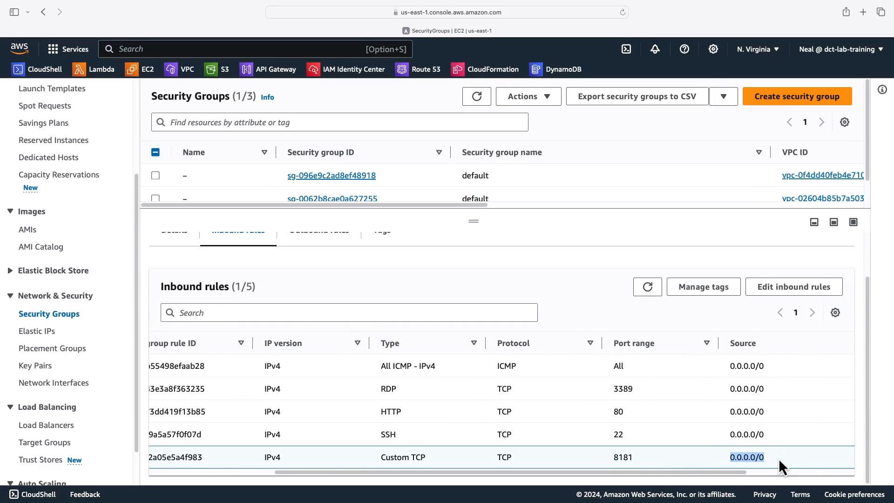
pyautogui.moveTo(29, 347)
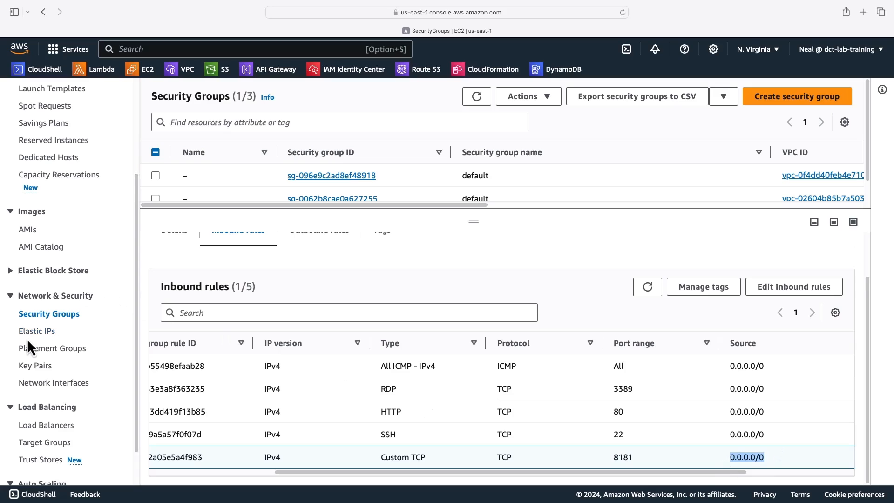
pyautogui.click(37, 330)
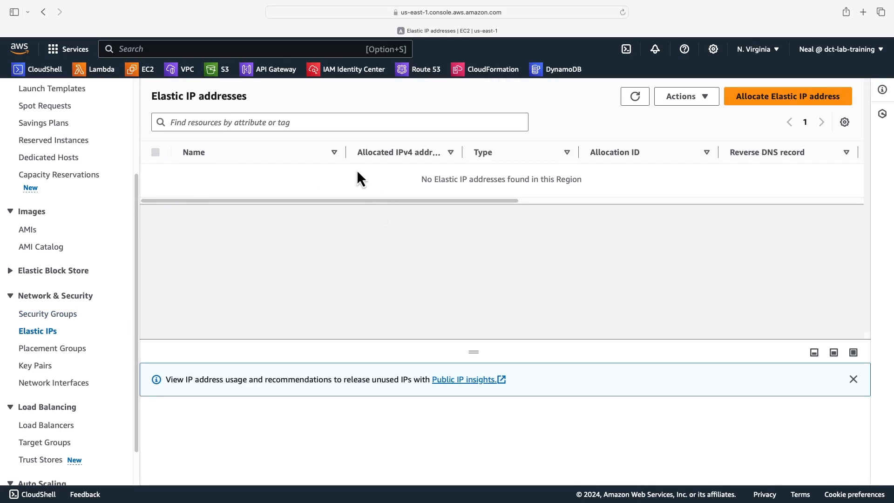
pyautogui.moveTo(751, 108)
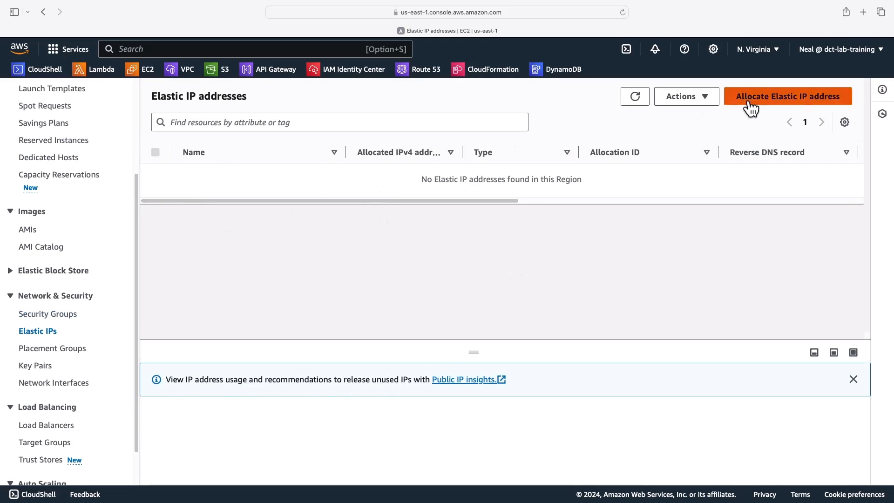
# Allocate a new Elastic IP from Amazon's pool, giving 54.196.152.37 alongside 3.222.99.145
pyautogui.click(787, 96)
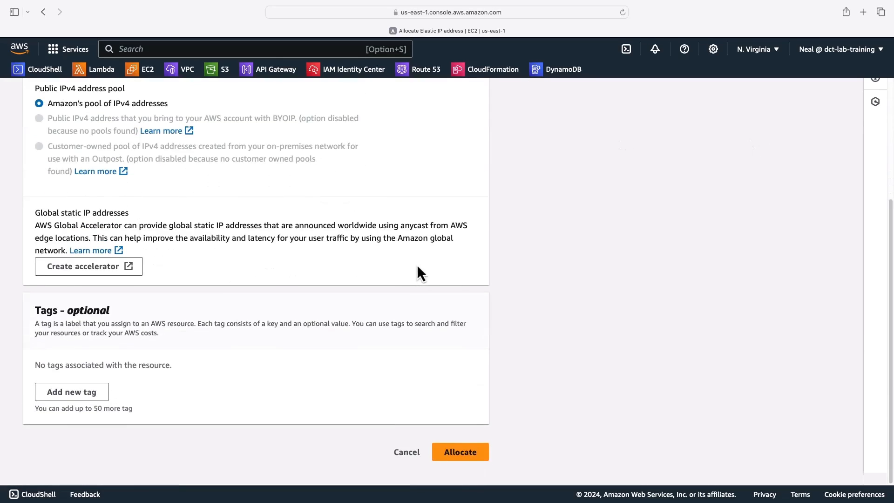
pyautogui.click(460, 452)
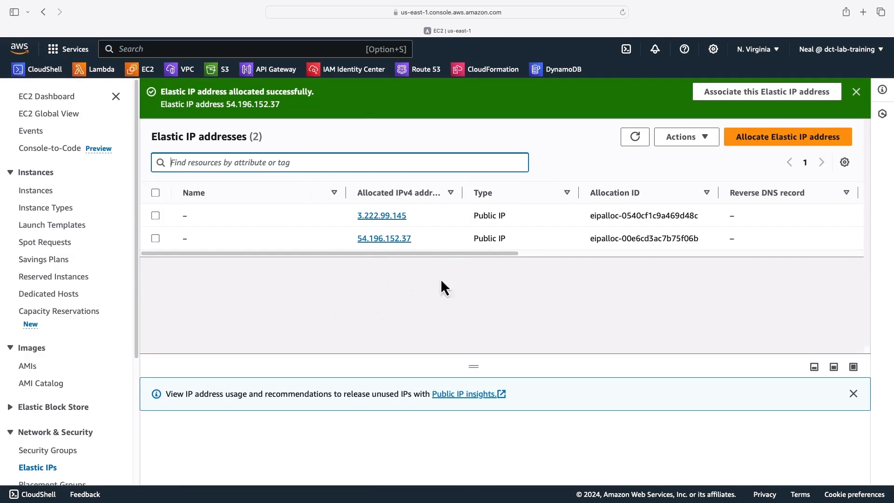
pyautogui.scroll(-3)
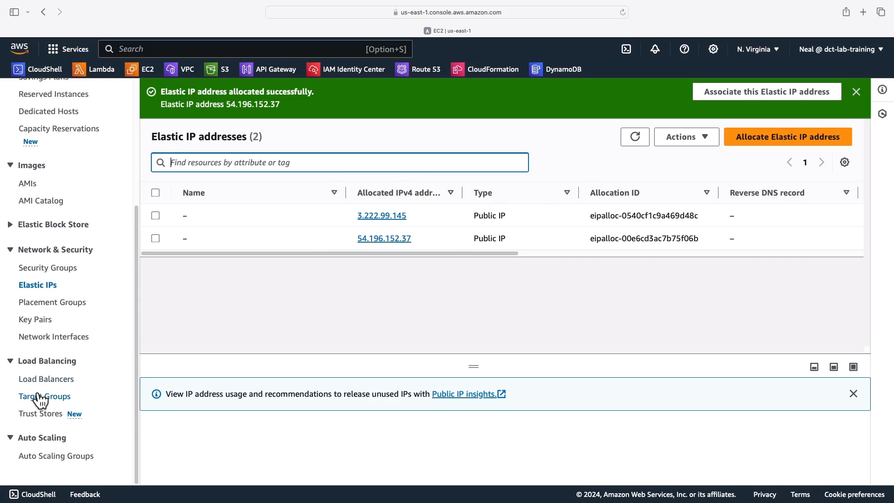
# Define an instance target group named TG-NLB with protocol TCP on port 8181
pyautogui.click(45, 396)
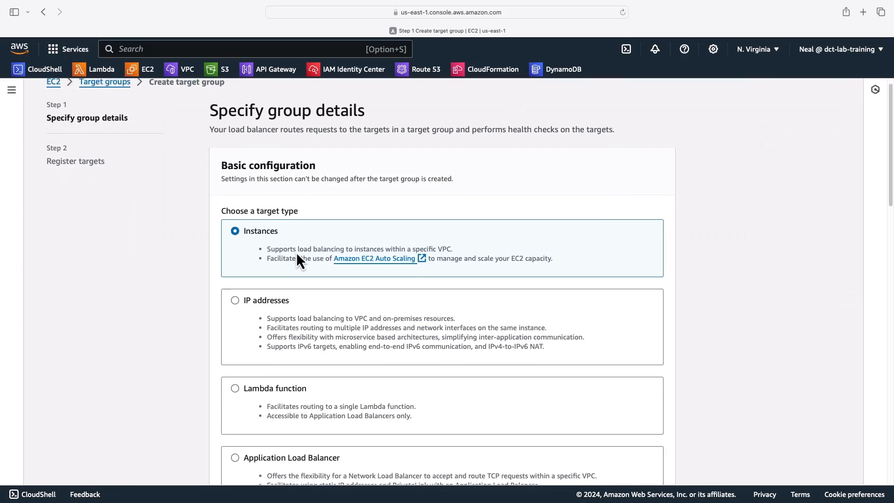
pyautogui.scroll(-3)
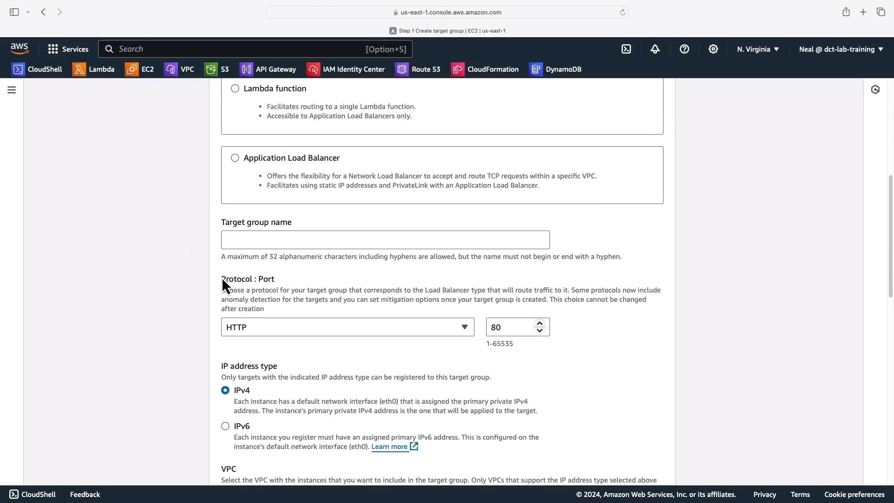
pyautogui.write('TG-')
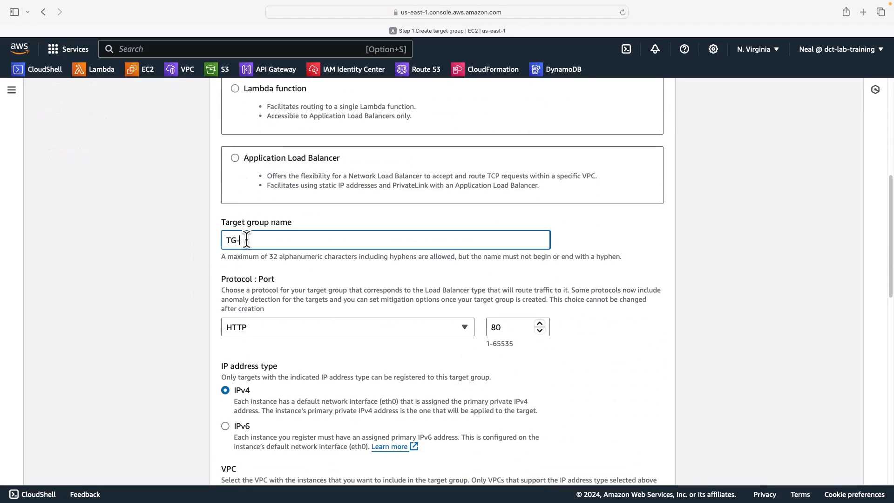
pyautogui.write('N-B')
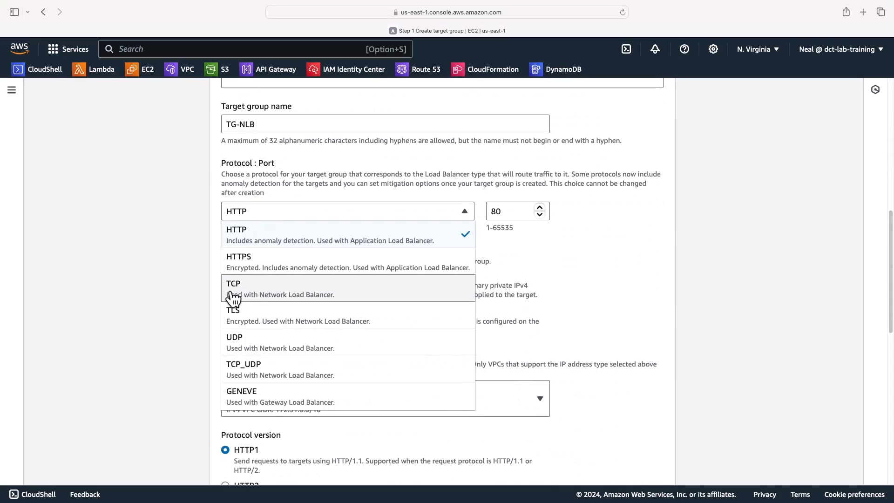
pyautogui.click(233, 283)
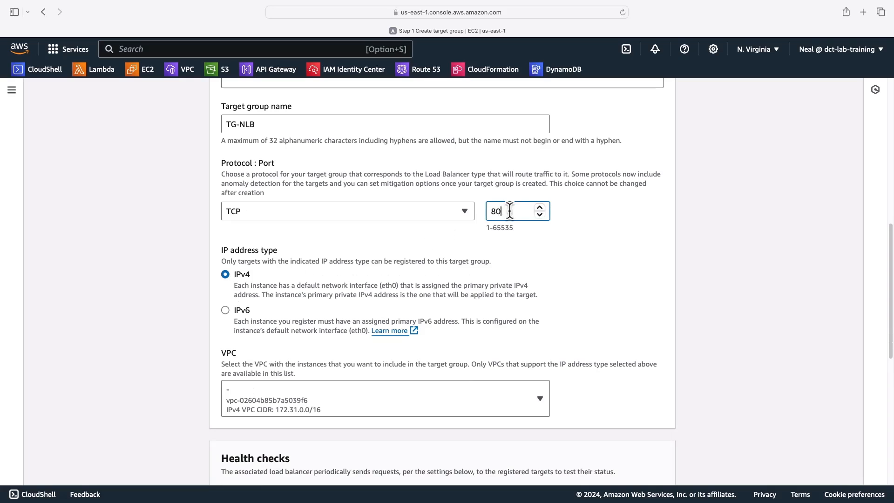
pyautogui.write('8181')
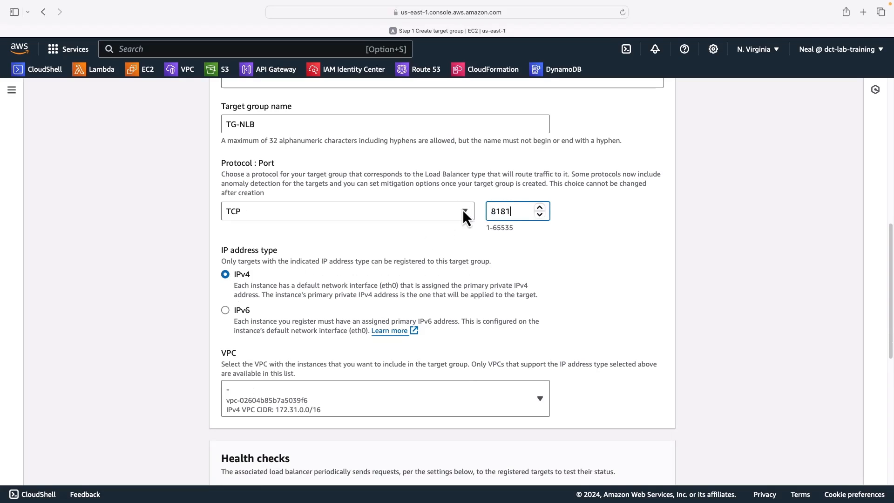
# Switch the target group's health check protocol to TCP
pyautogui.scroll(-3)
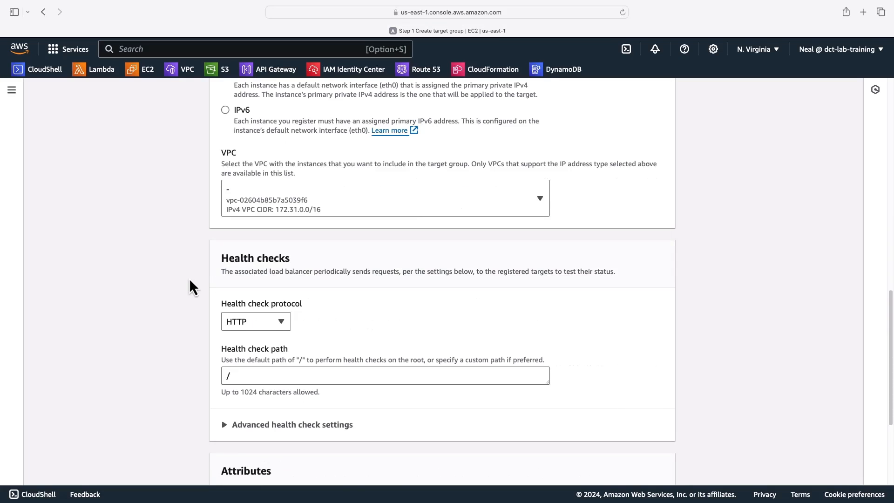
pyautogui.scroll(-3)
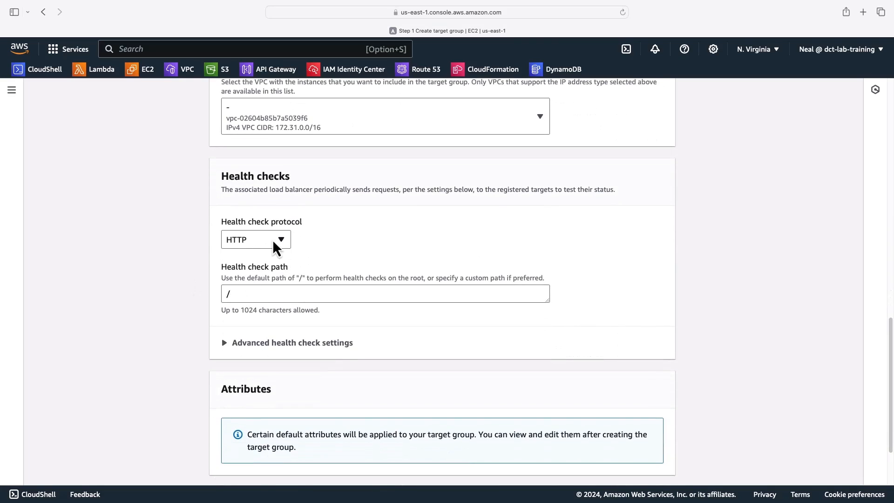
pyautogui.click(255, 239)
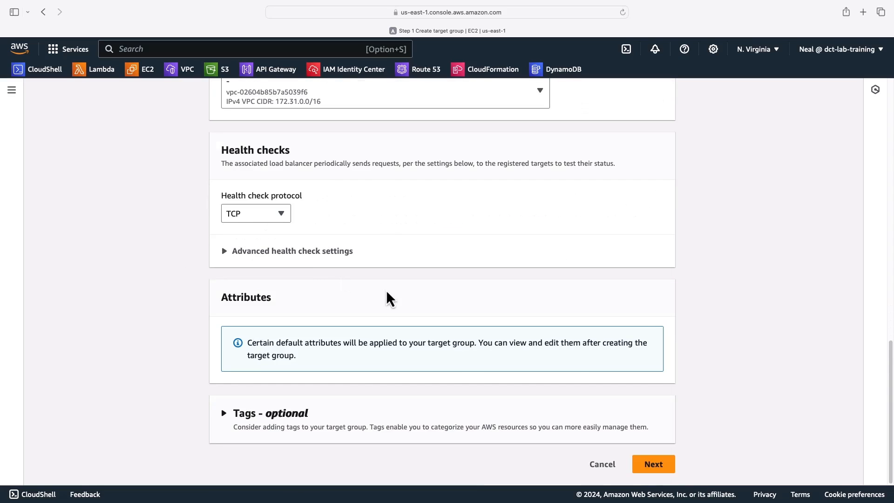
# Register both WebAccess instances on port 8181 and create target group TG-NLB
pyautogui.click(651, 464)
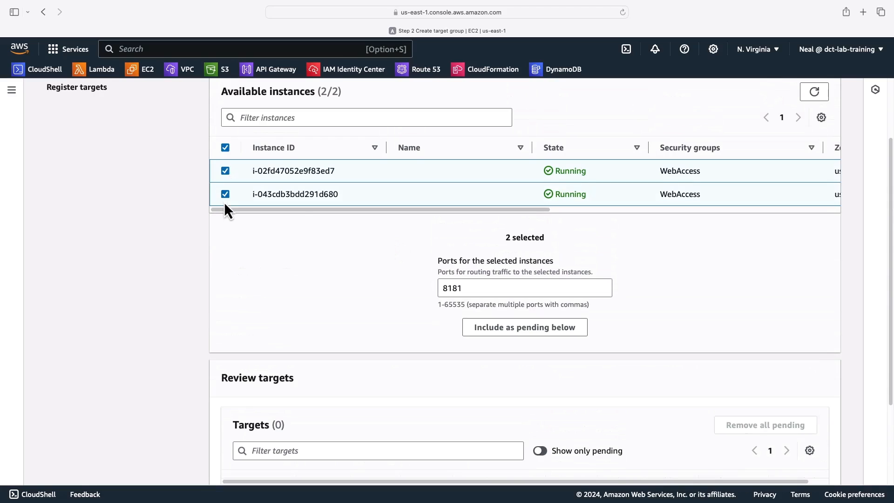
pyautogui.moveTo(556, 362)
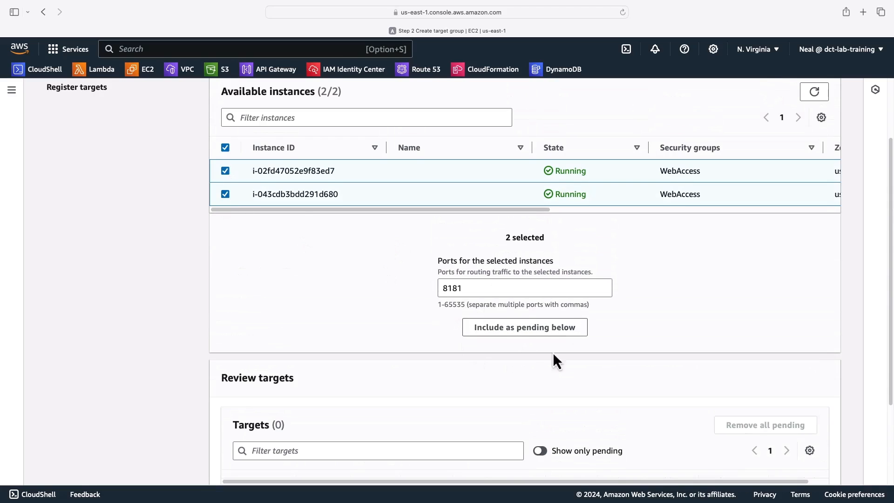
pyautogui.click(523, 327)
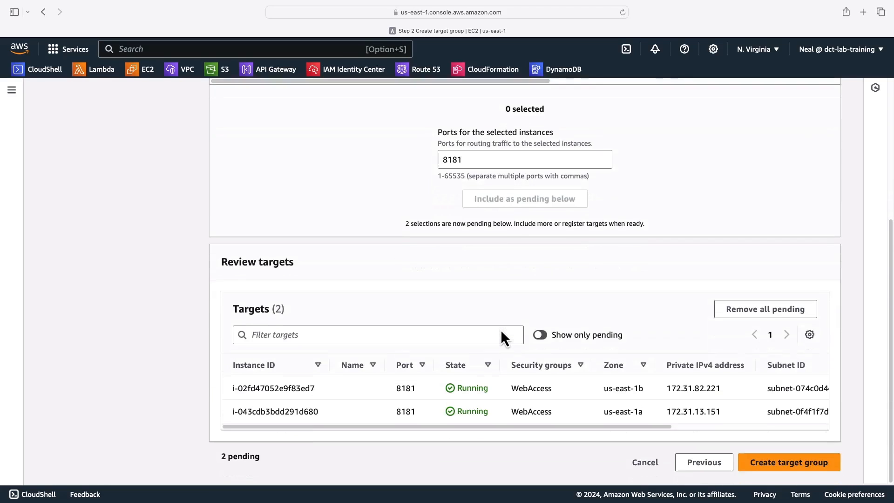
pyautogui.click(788, 462)
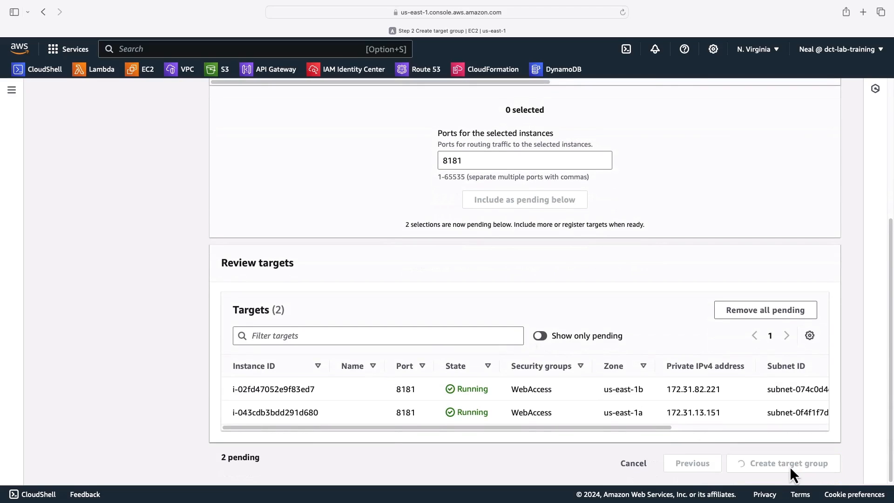
pyautogui.click(788, 462)
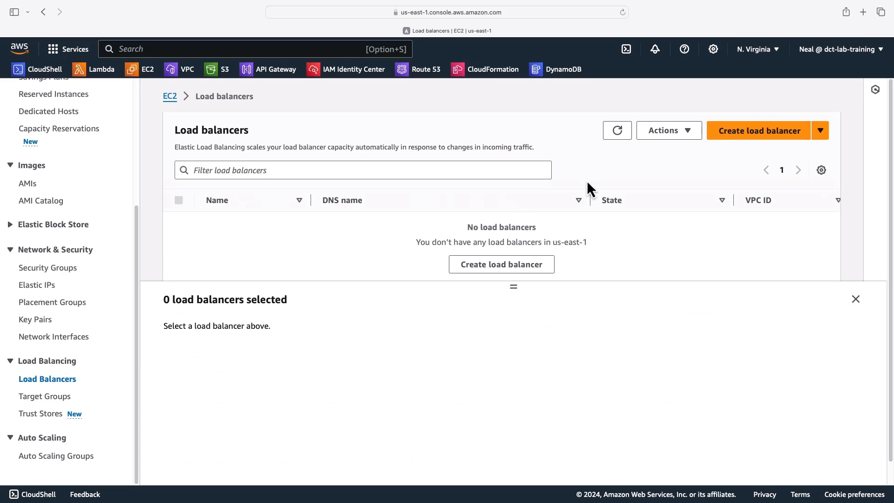
# Start a Network Load Balancer and enable the us-east-1a and us-east-1b zones under Mappings
pyautogui.click(757, 130)
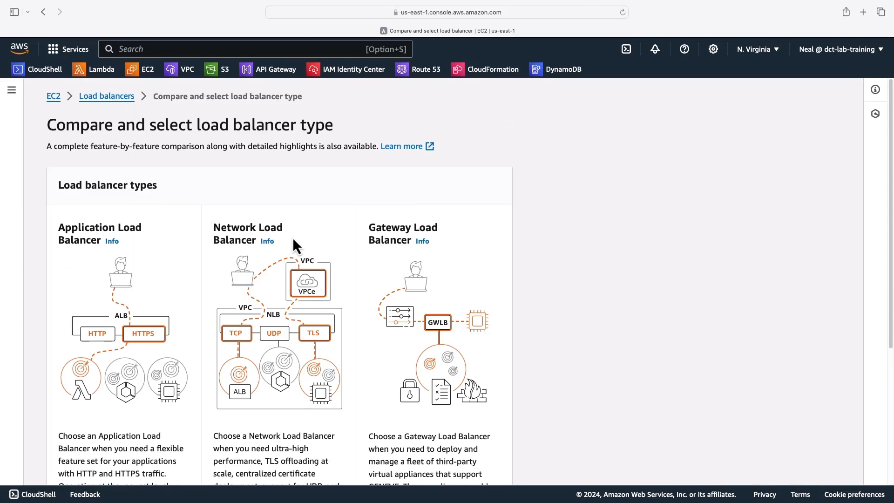
pyautogui.scroll(-3)
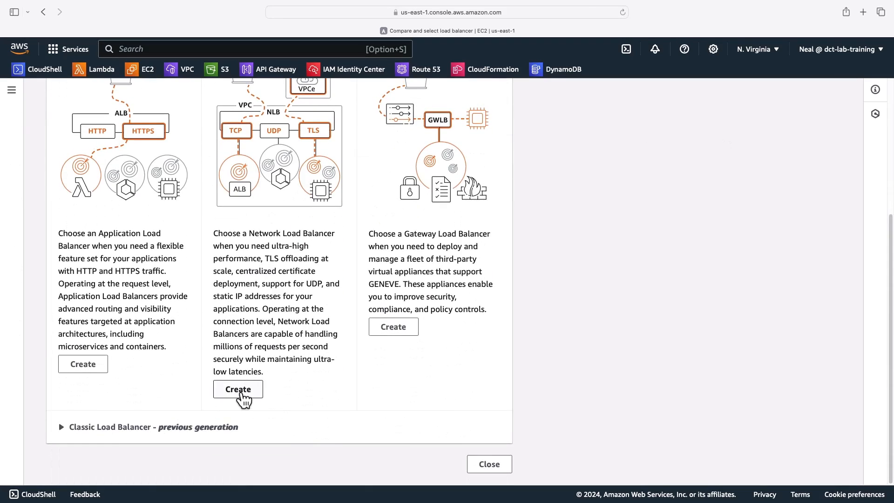
pyautogui.click(238, 389)
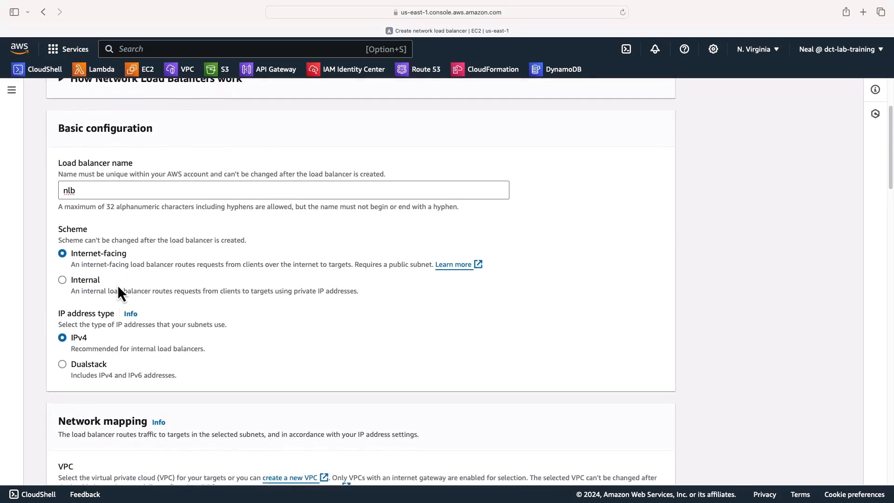
pyautogui.scroll(-3)
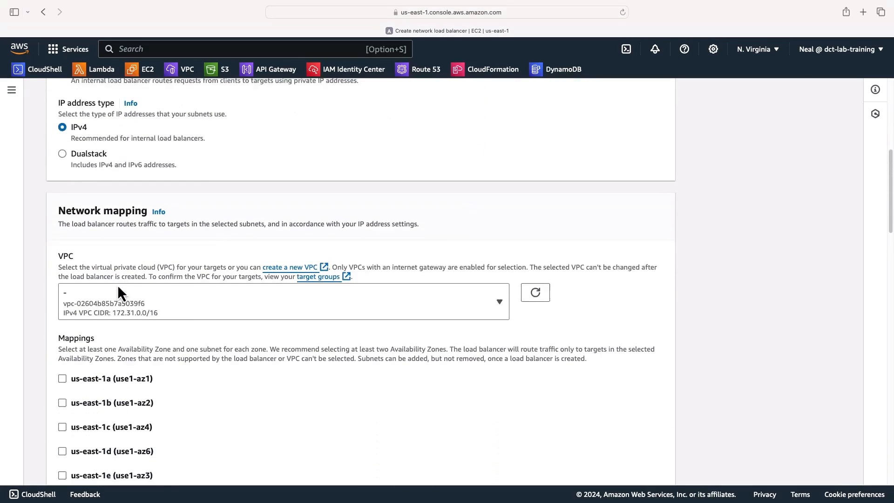
pyautogui.scroll(-3)
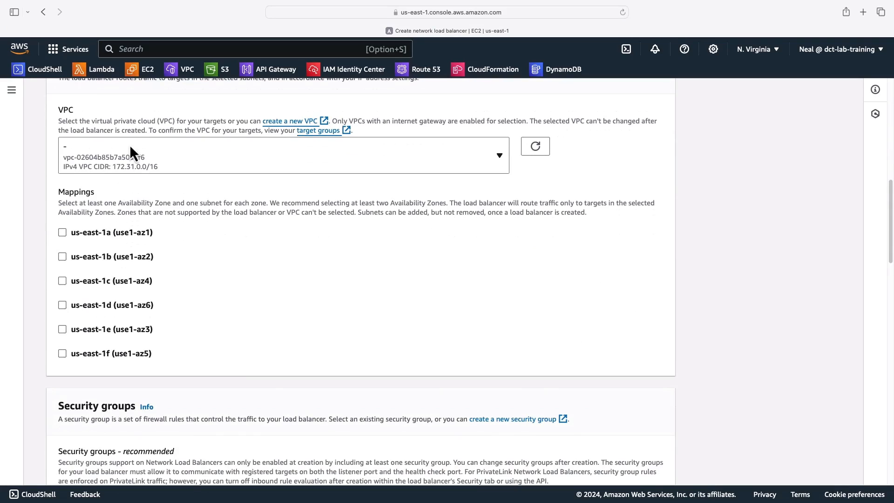
pyautogui.click(62, 232)
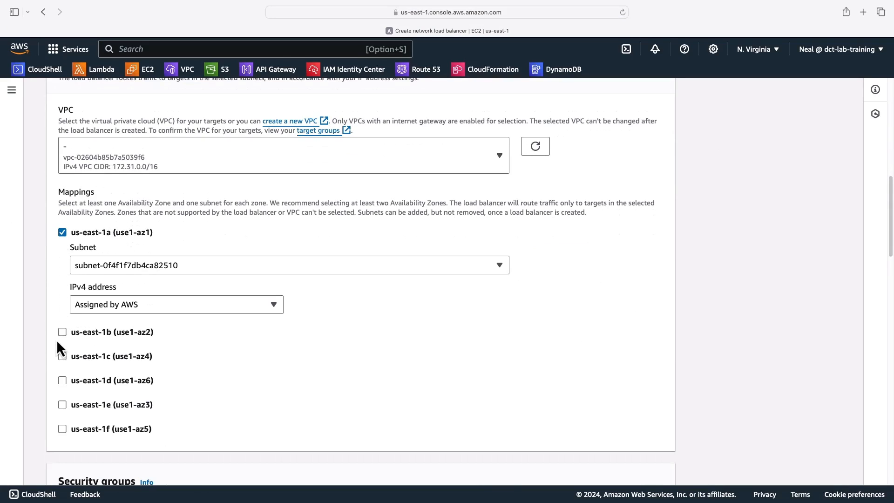
pyautogui.click(62, 332)
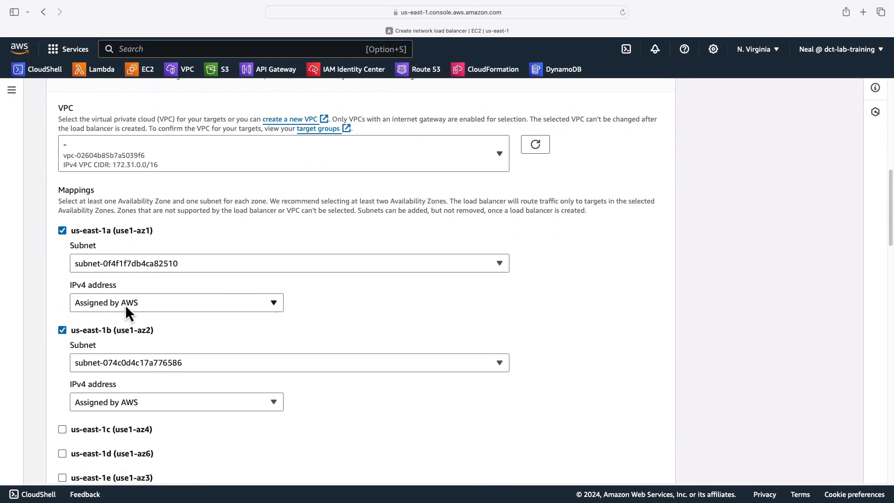
# Map Elastic IP 3.222.99.145 to us-east-1a and 54.196.152.37 to us-east-1b
pyautogui.click(175, 302)
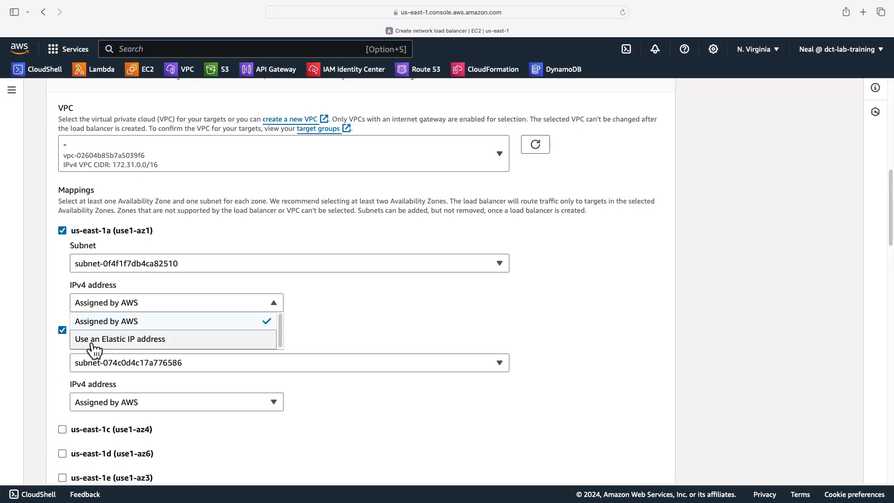
pyautogui.click(120, 339)
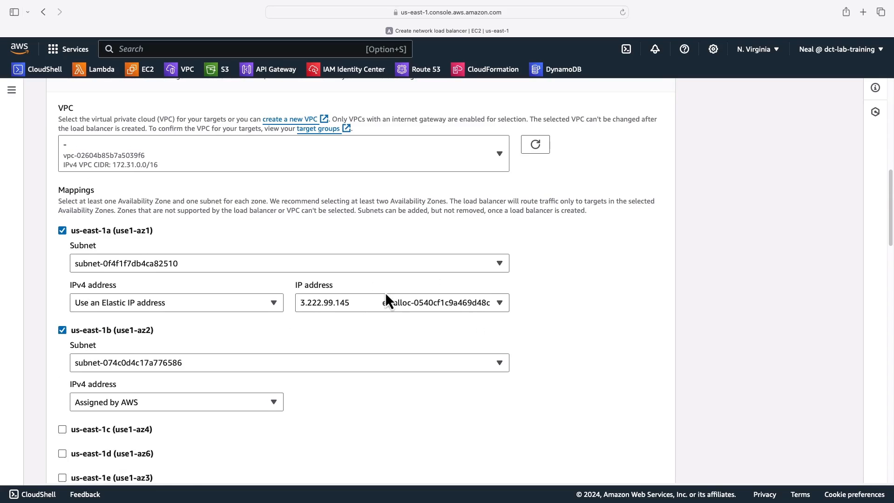
pyautogui.click(176, 331)
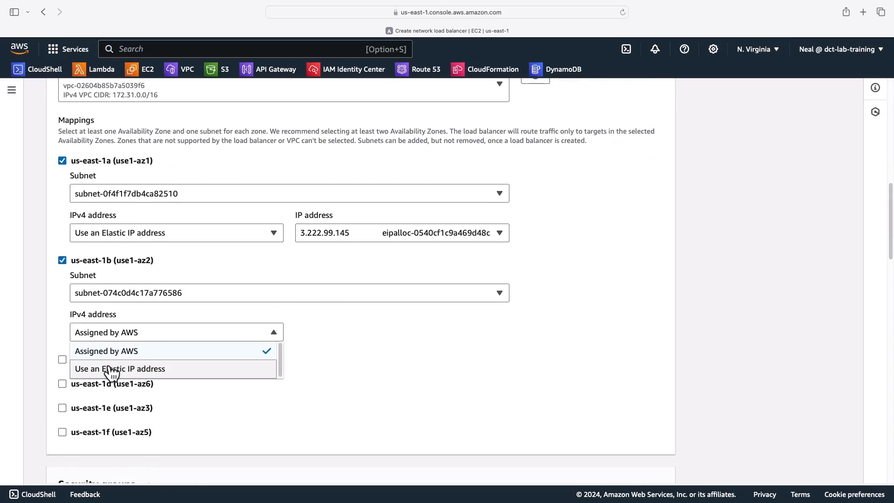
pyautogui.click(120, 369)
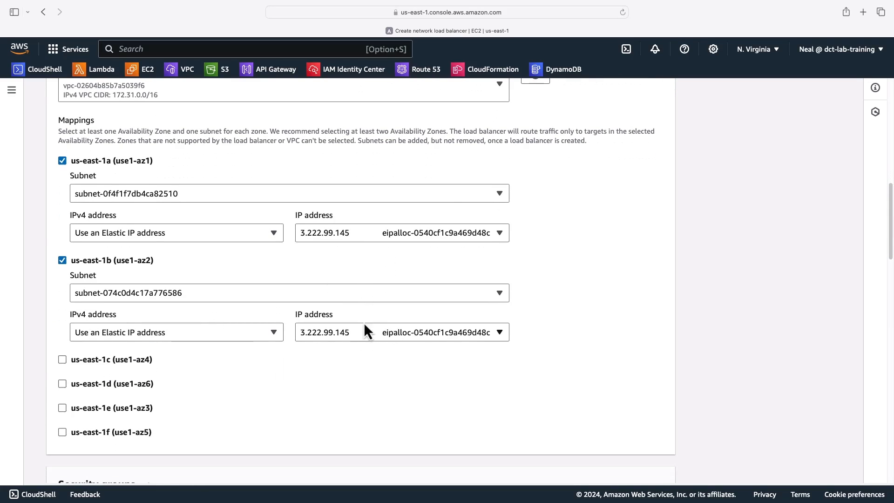
pyautogui.click(401, 331)
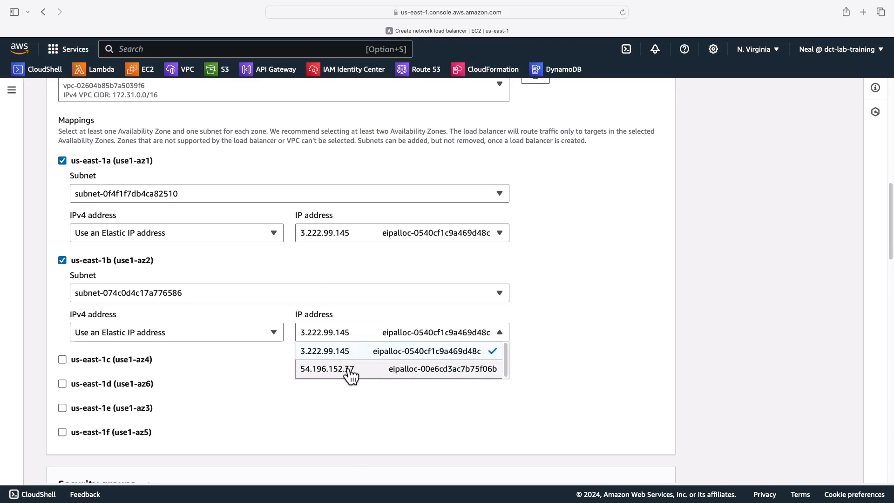
pyautogui.click(326, 369)
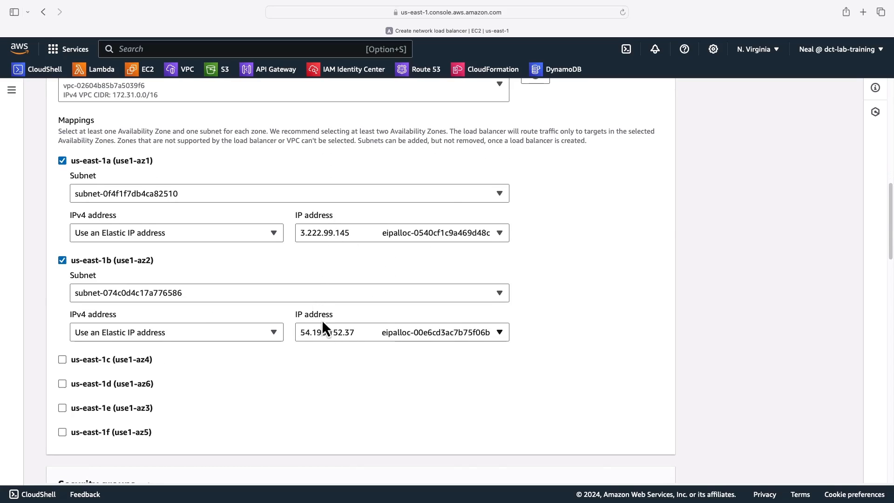
# Attach the WebAccess security group and set a TCP 8181 listener forwarding to TG-NLB
pyautogui.scroll(-3)
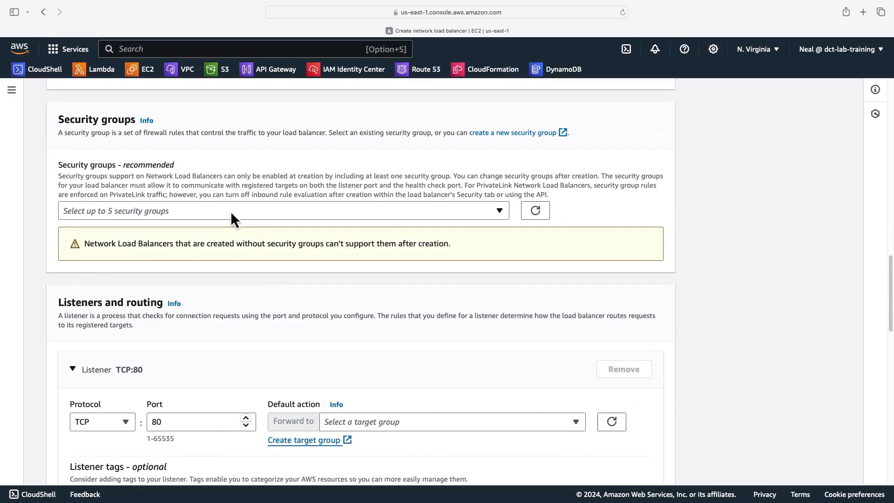
pyautogui.click(67, 277)
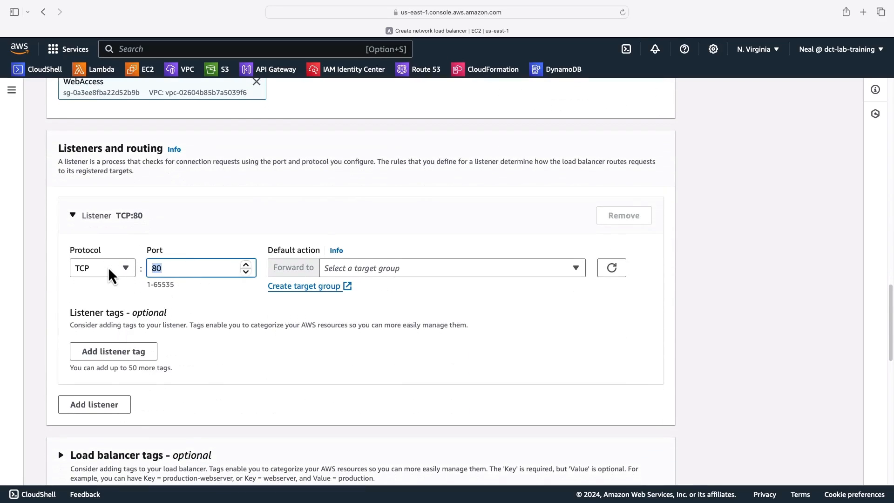
pyautogui.write('8181')
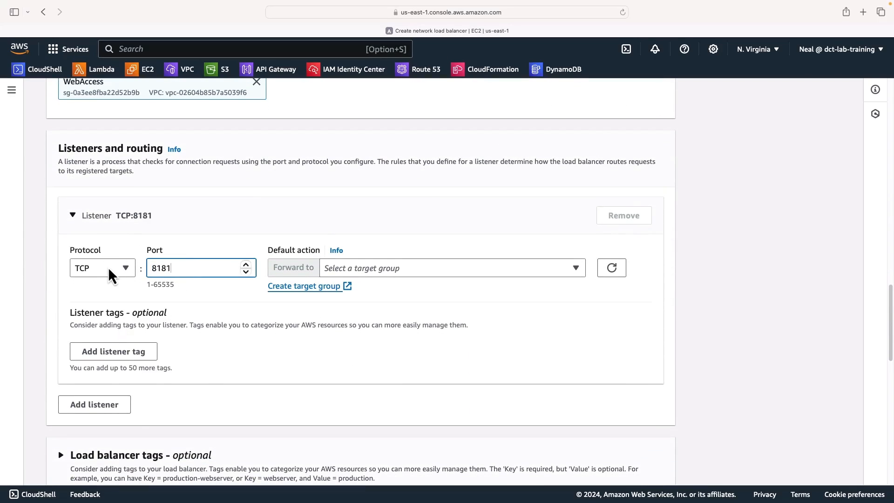
pyautogui.click(102, 267)
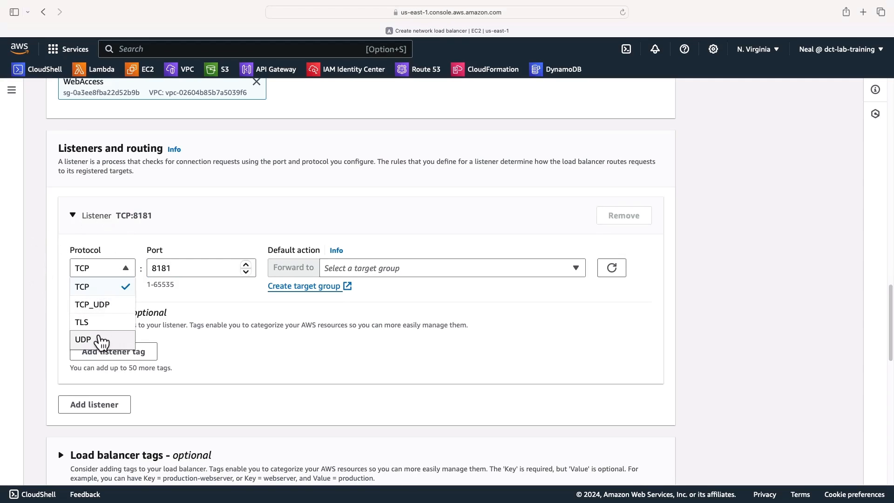
pyautogui.click(200, 267)
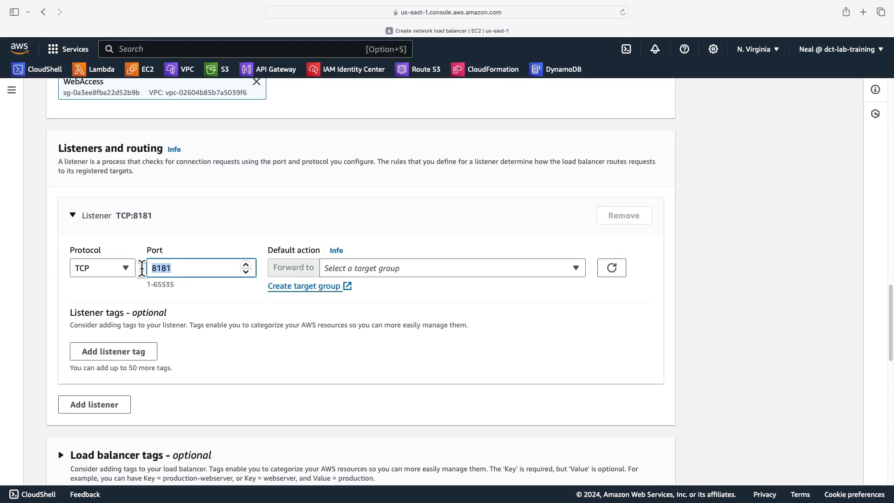
pyautogui.click(450, 267)
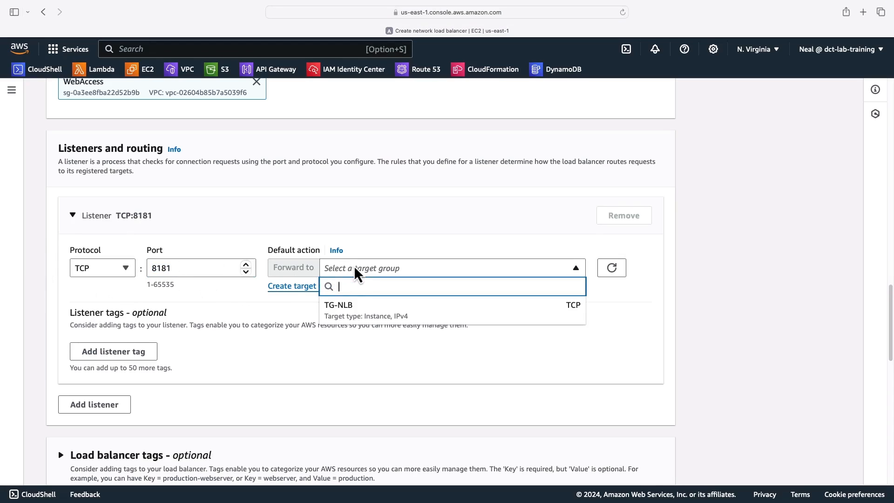
pyautogui.click(338, 305)
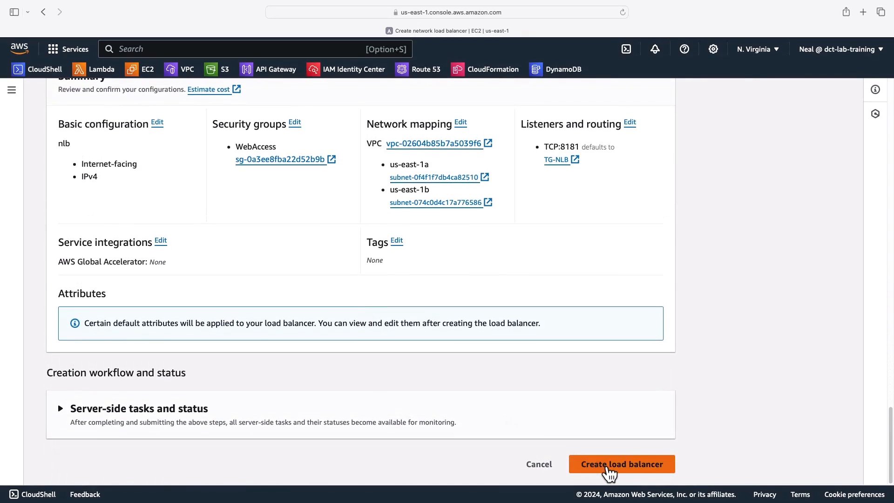
# Create the nlb load balancer, then switch the console to US East (Ohio)
pyautogui.click(620, 464)
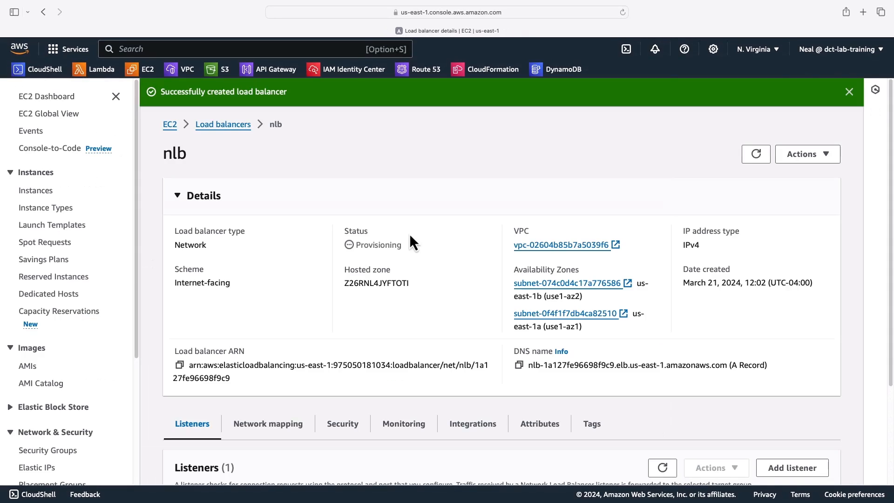
pyautogui.moveTo(146, 71)
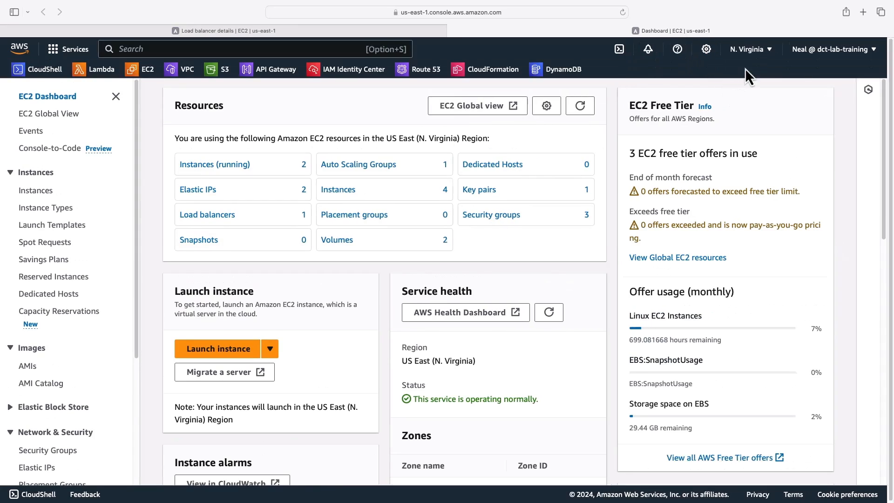
pyautogui.click(749, 50)
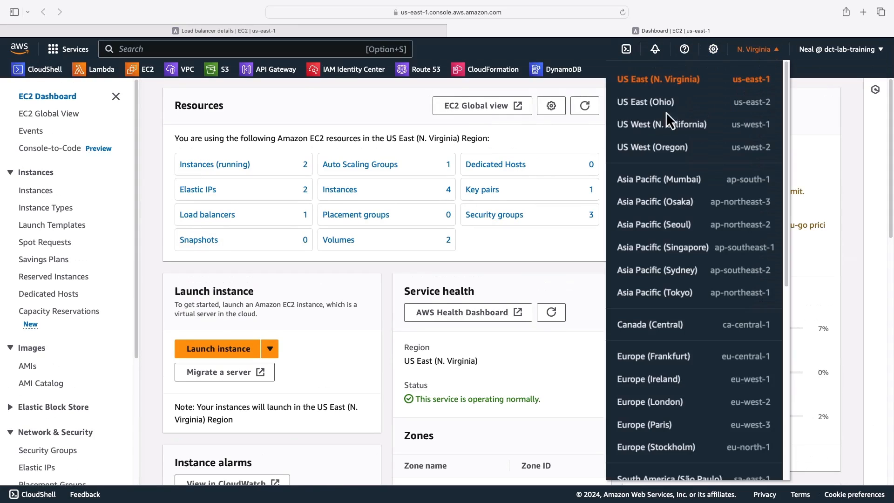
pyautogui.moveTo(647, 103)
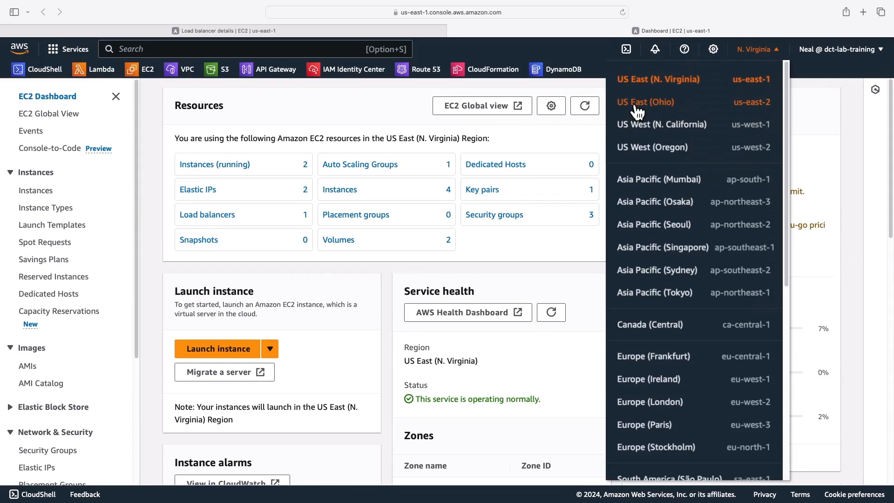
pyautogui.moveTo(659, 110)
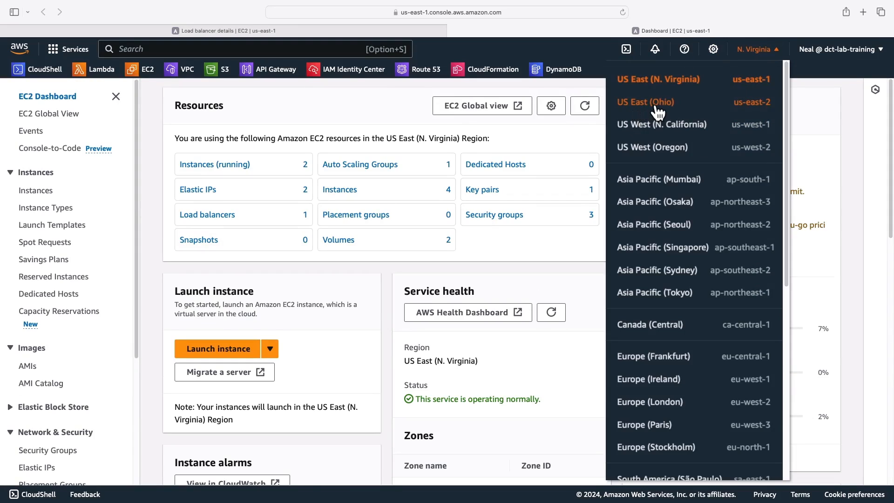
pyautogui.click(645, 102)
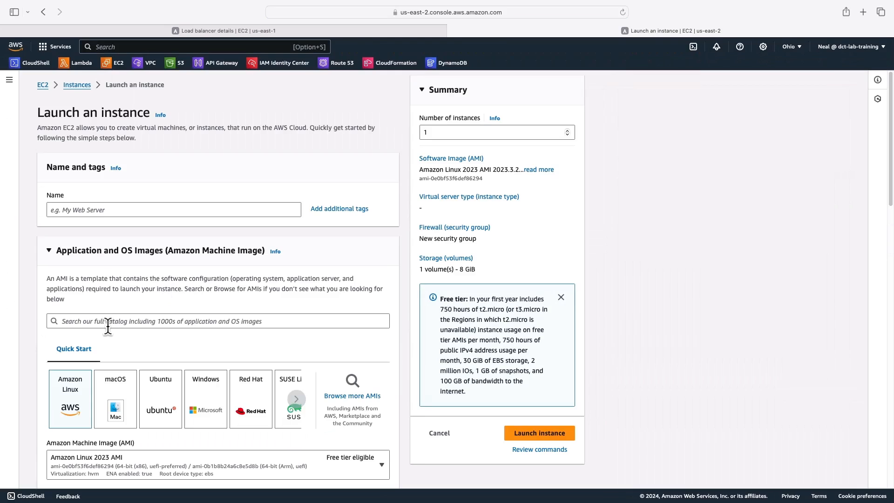
# Launch the default Amazon Linux 2023 t2.micro instance with the SSH-from-anywhere security group
pyautogui.scroll(-3)
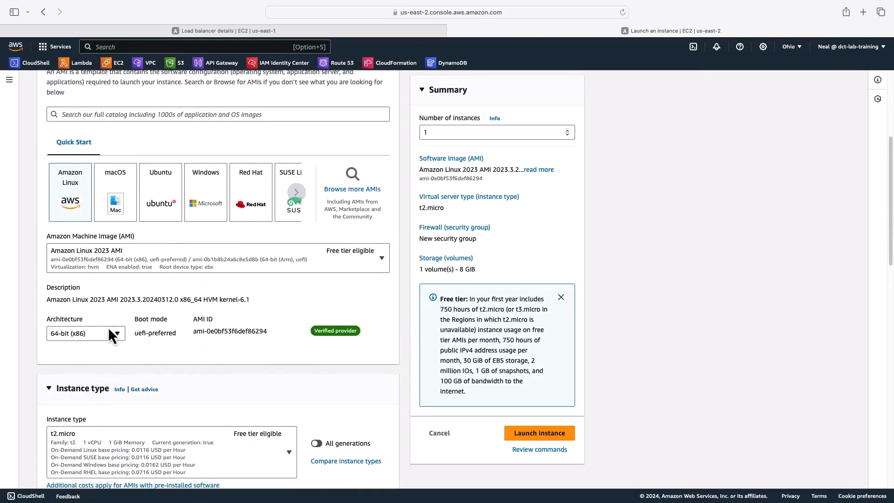
pyautogui.scroll(-3)
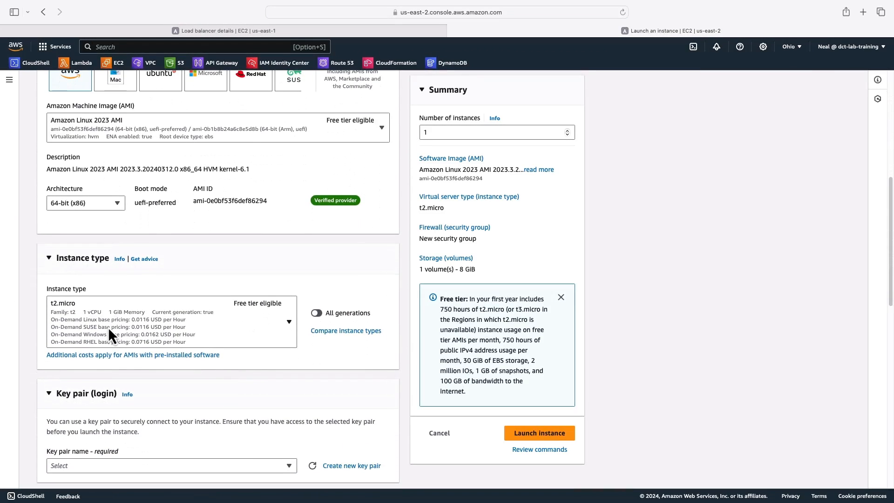
pyautogui.scroll(-3)
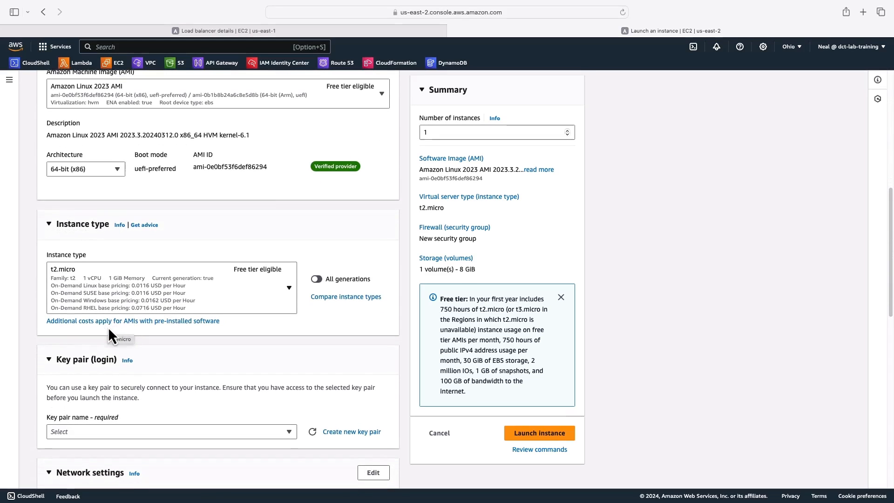
pyautogui.scroll(-3)
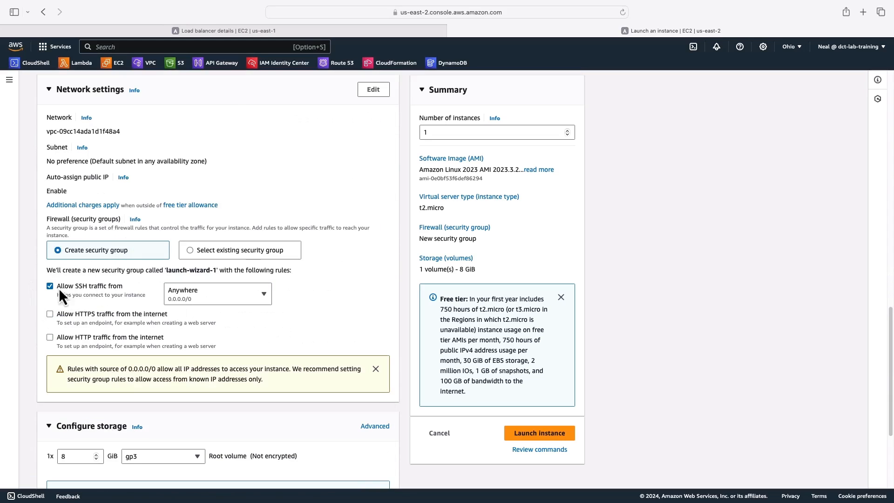
pyautogui.scroll(-3)
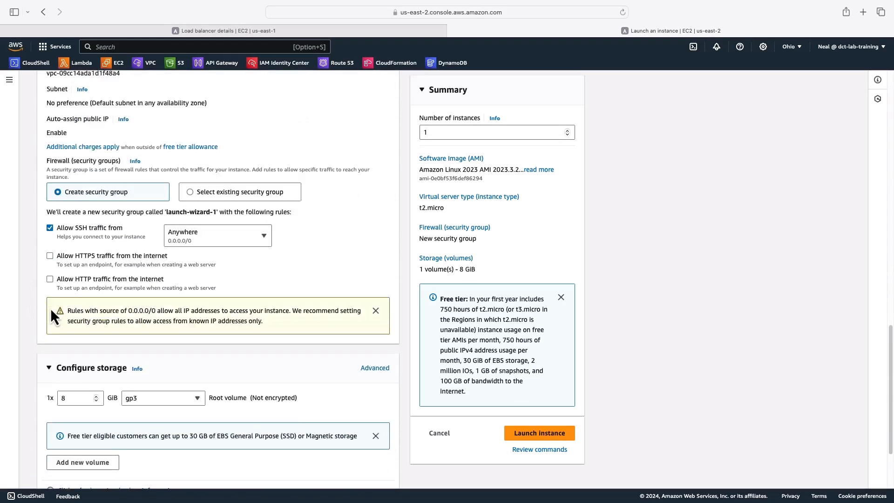
pyautogui.scroll(-3)
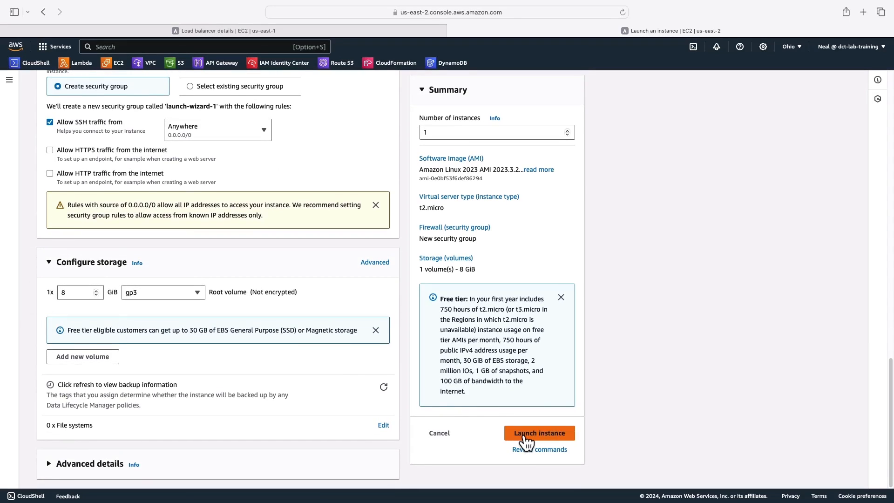
pyautogui.click(539, 433)
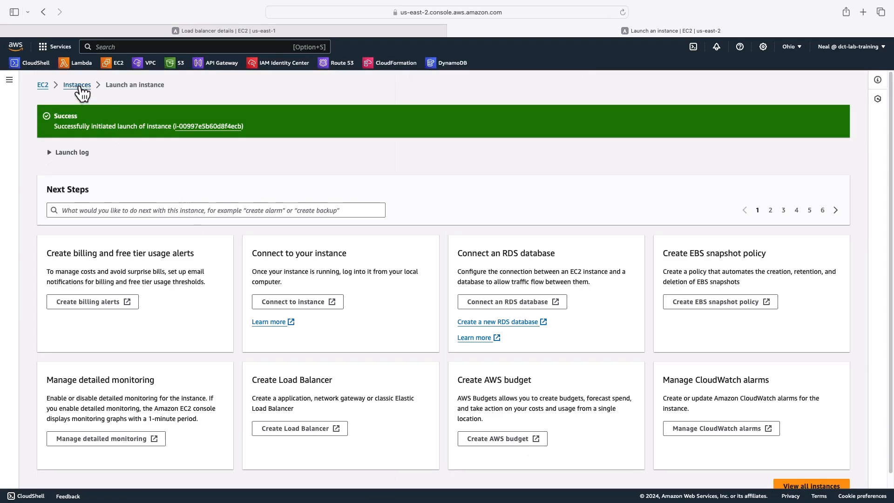
# Go to Network ACLs and select Ohio's default ACL to view its details
pyautogui.click(76, 84)
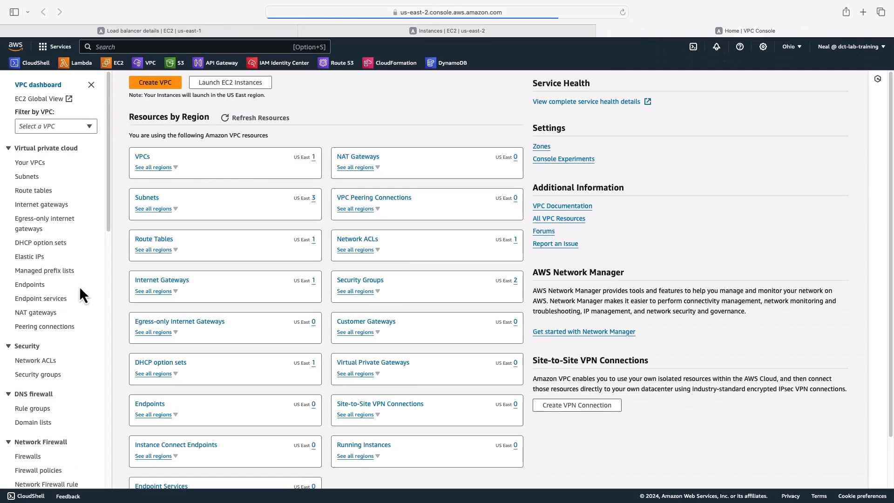
pyautogui.moveTo(36, 359)
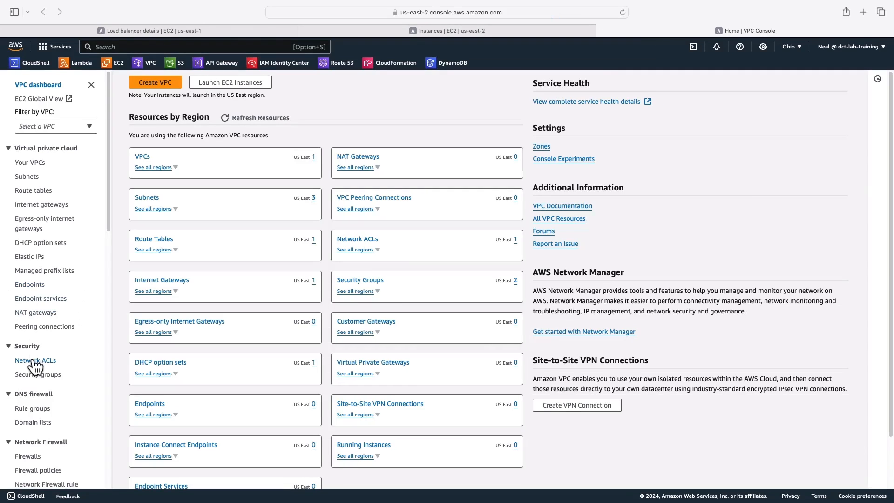
pyautogui.click(36, 360)
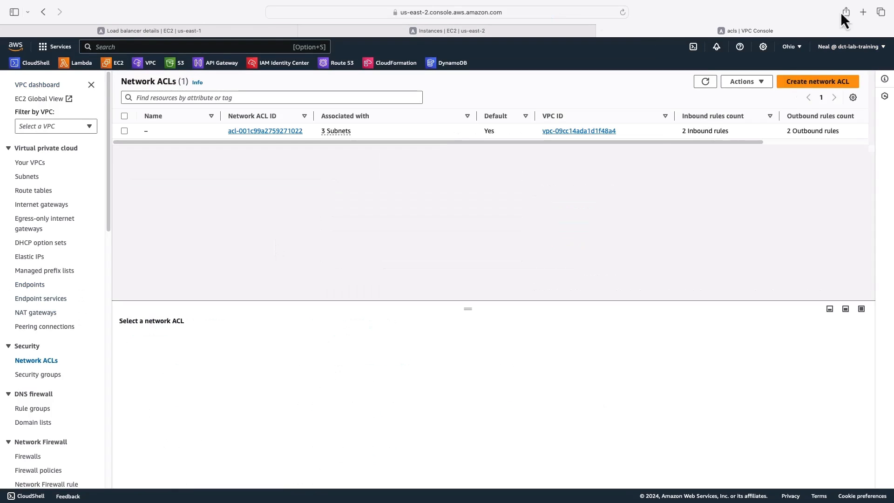
pyautogui.moveTo(349, 173)
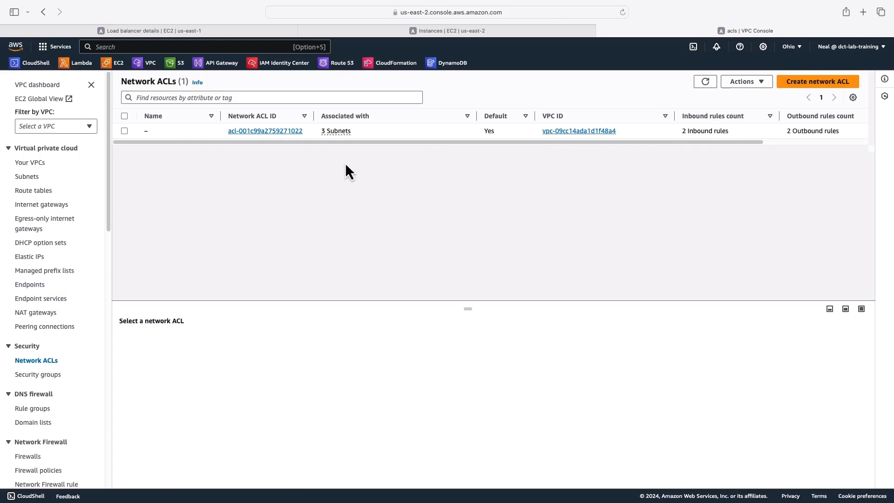
pyautogui.click(124, 130)
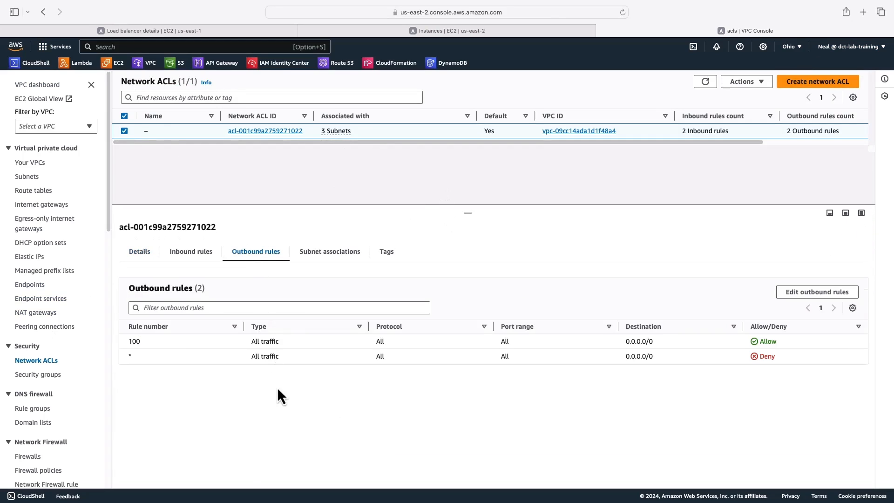
pyautogui.moveTo(237, 371)
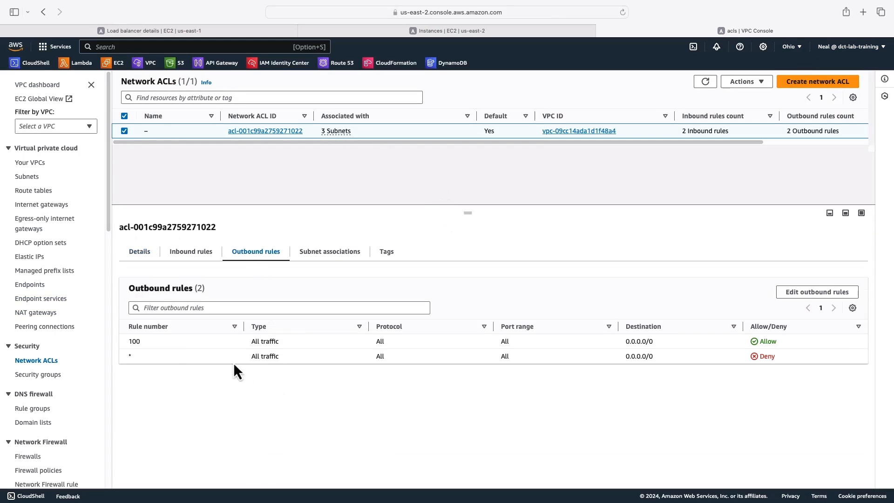
pyautogui.moveTo(347, 333)
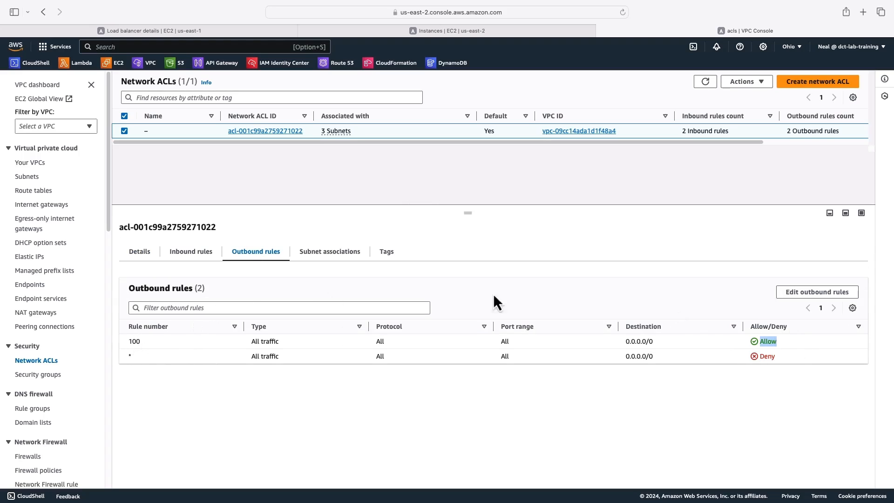
pyautogui.moveTo(751, 349)
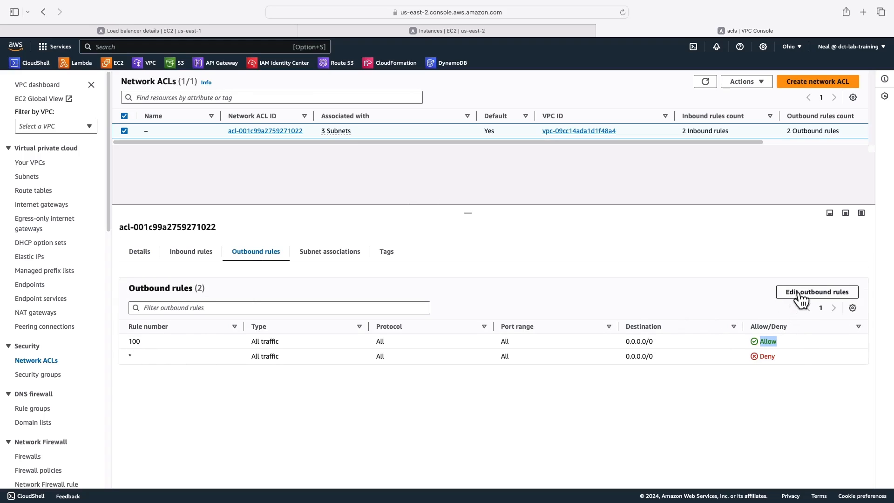
# Begin a new outbound rule 97 for port 8181, then return to the load balancer details
pyautogui.click(815, 291)
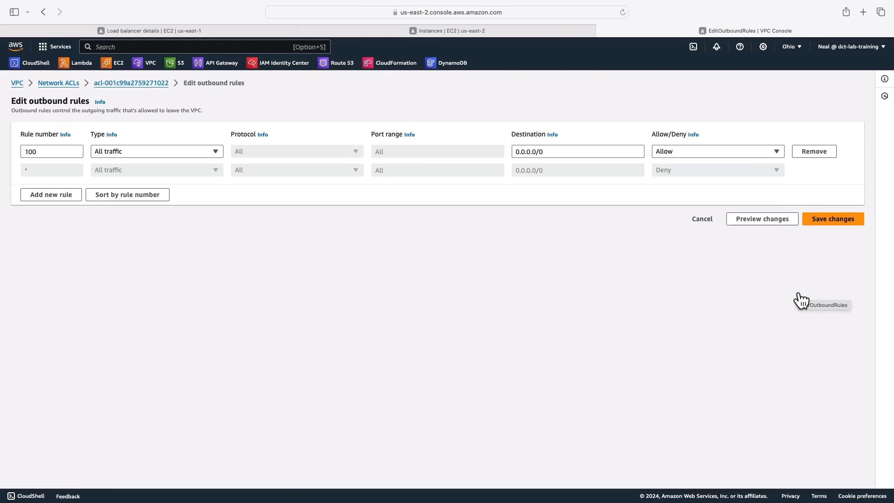
pyautogui.click(50, 195)
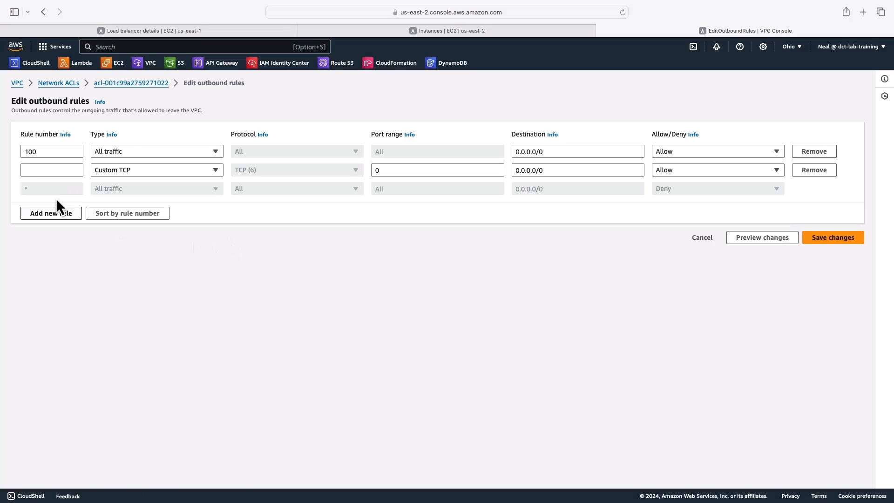
pyautogui.write('97')
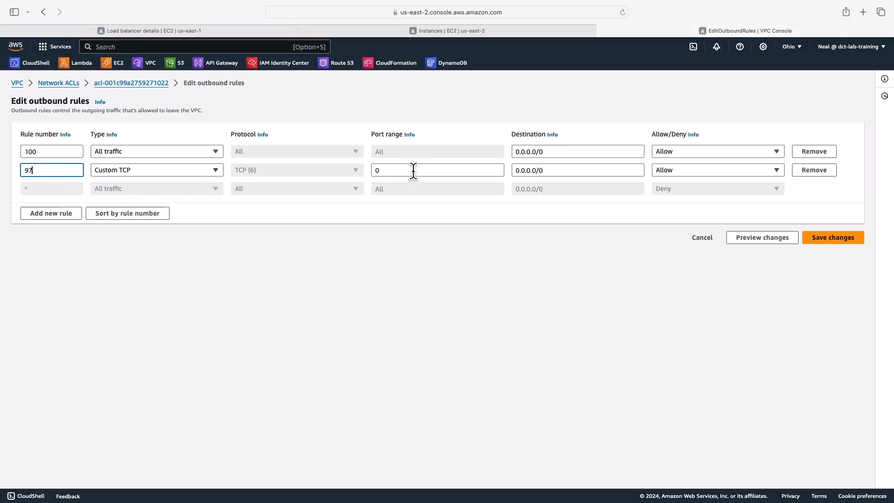
pyautogui.write('8181')
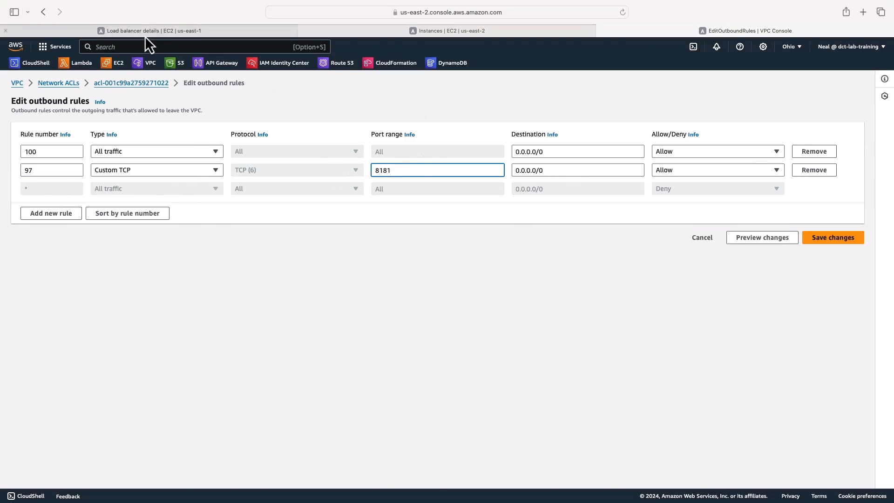
pyautogui.click(149, 29)
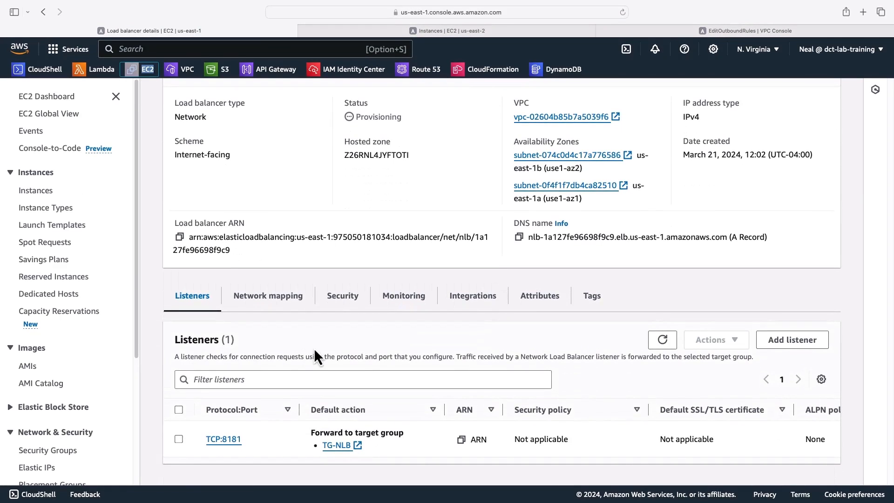
# Review the load balancer's Network mapping section
pyautogui.click(267, 295)
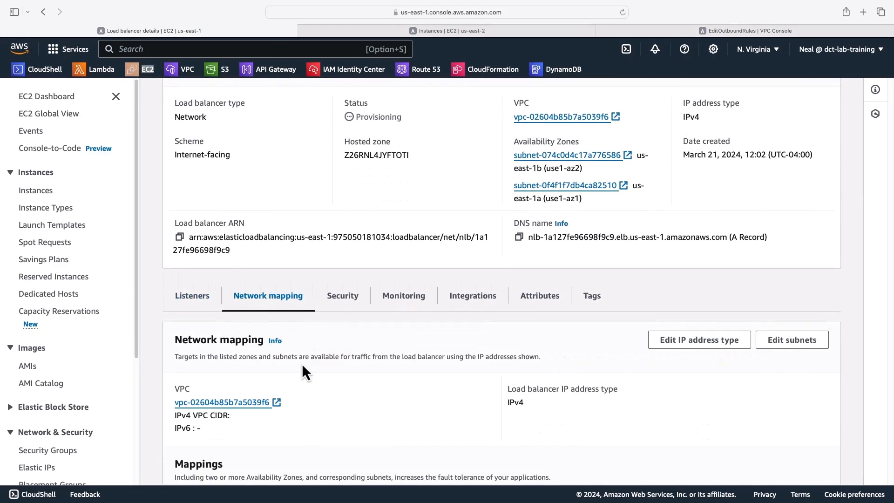
pyautogui.scroll(-3)
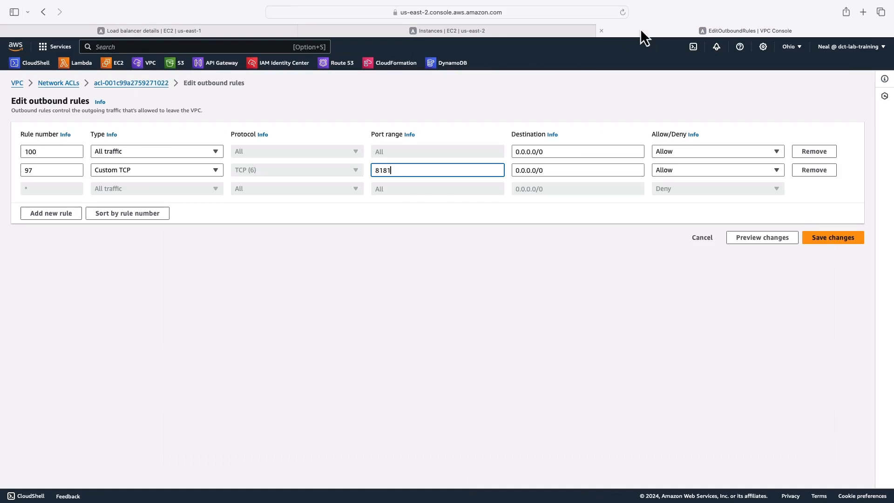
# Set rule 97 destination 54.196.152.37/32 and add rule 98 to 3.222.99.145/32
pyautogui.write('54.196.152.37')
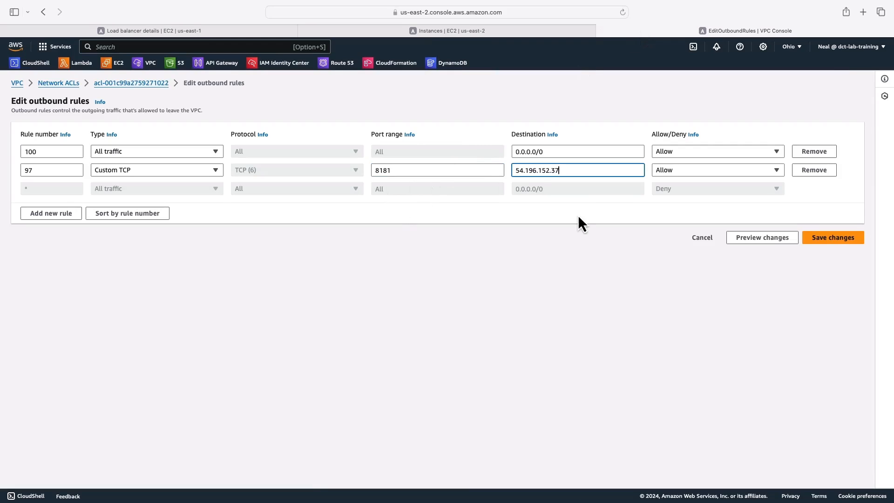
pyautogui.write('/32')
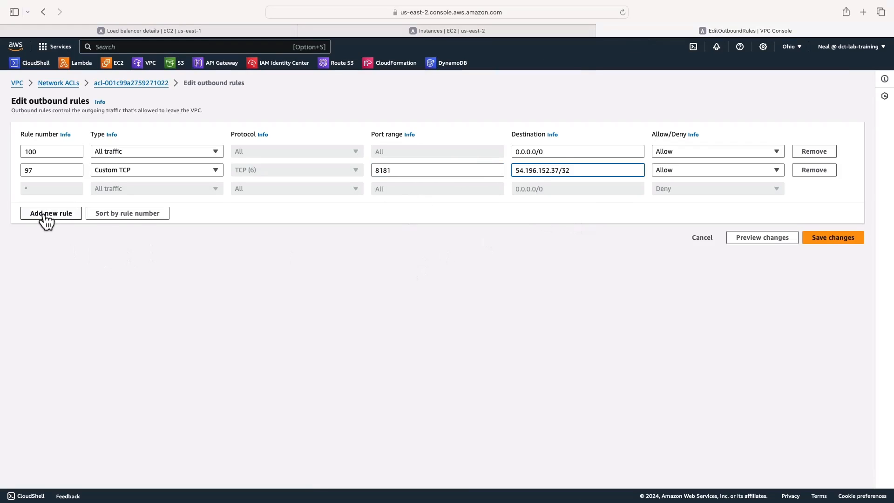
pyautogui.click(51, 212)
pyautogui.write('8181')
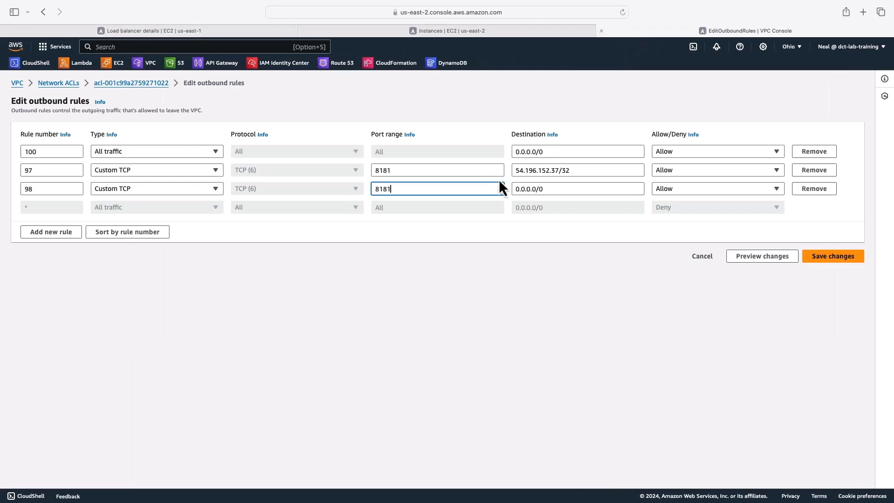
pyautogui.write('3.222.99.145/32')
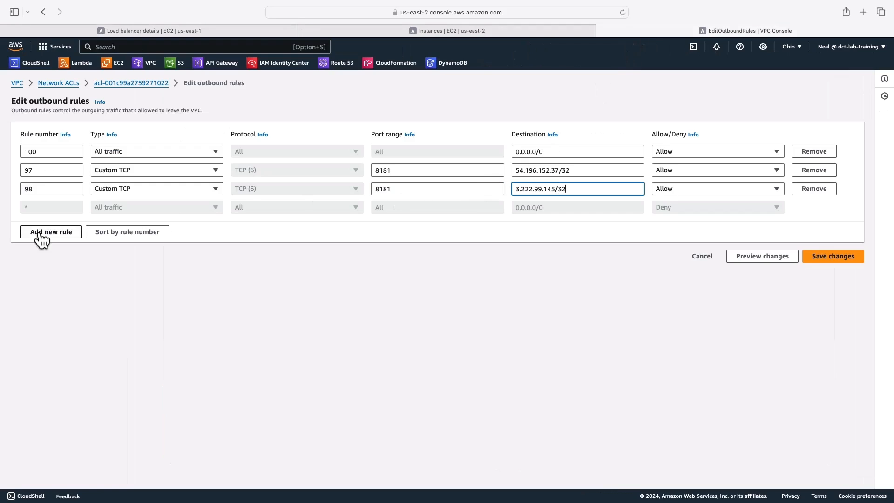
# Add rule 99 denying TCP 8181 to 0.0.0.0/0
pyautogui.click(50, 231)
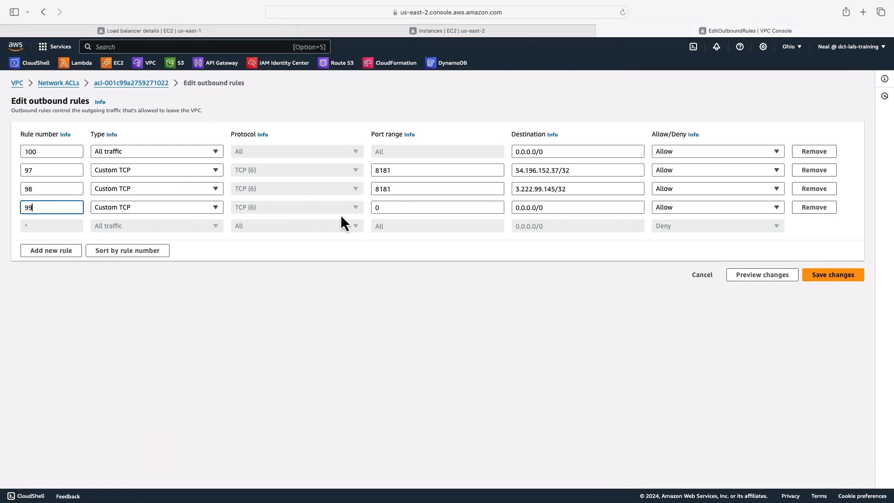
pyautogui.write('8181')
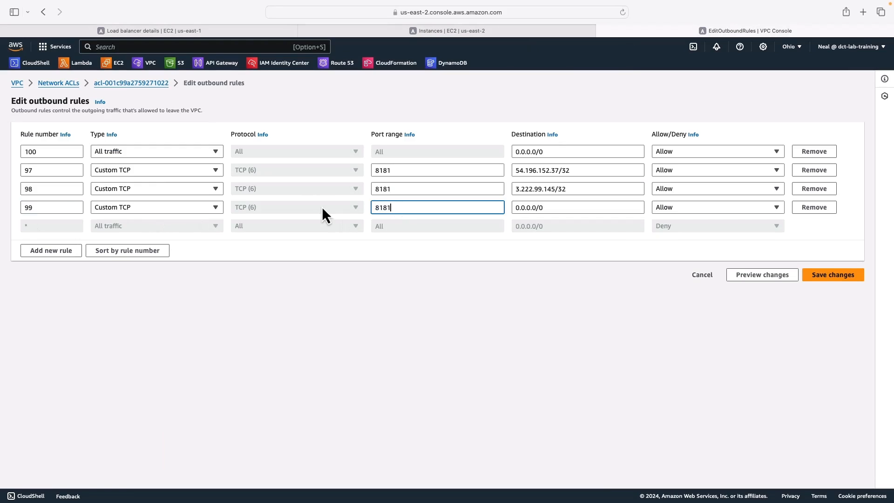
pyautogui.click(577, 206)
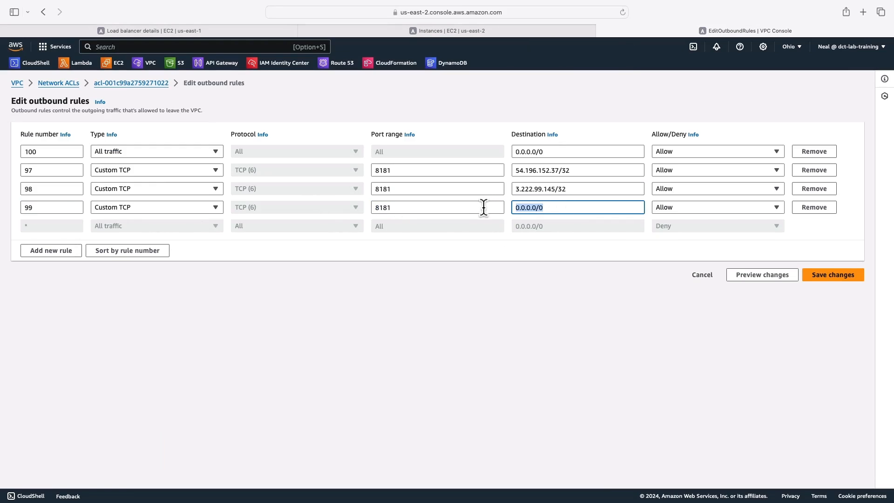
pyautogui.click(715, 207)
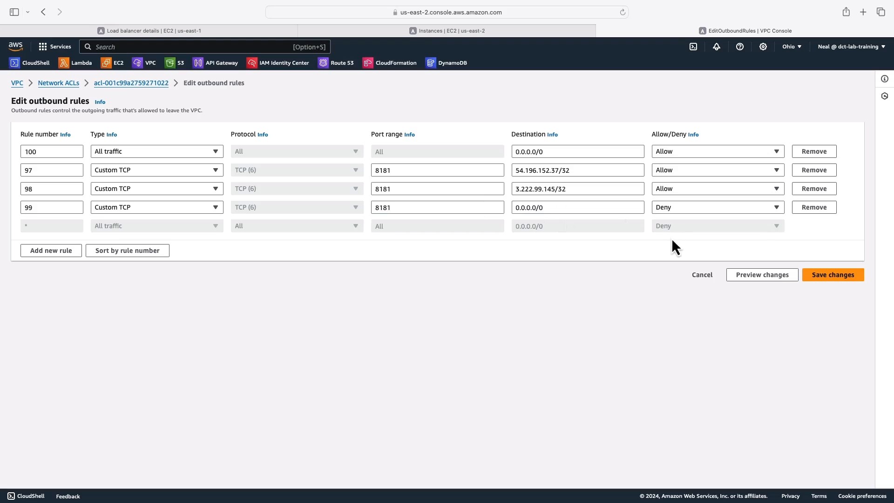
pyautogui.moveTo(832, 274)
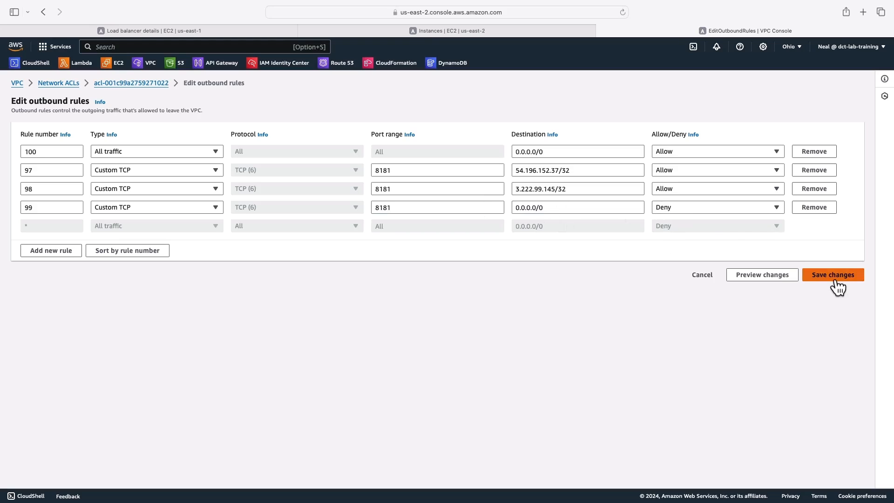
# Save the outbound rules and view the ACL's updated five-rule list
pyautogui.click(832, 274)
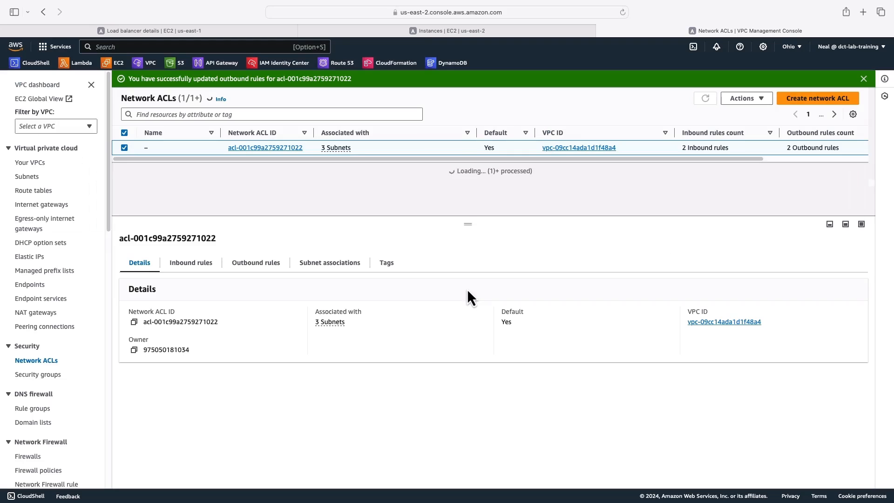
pyautogui.click(255, 262)
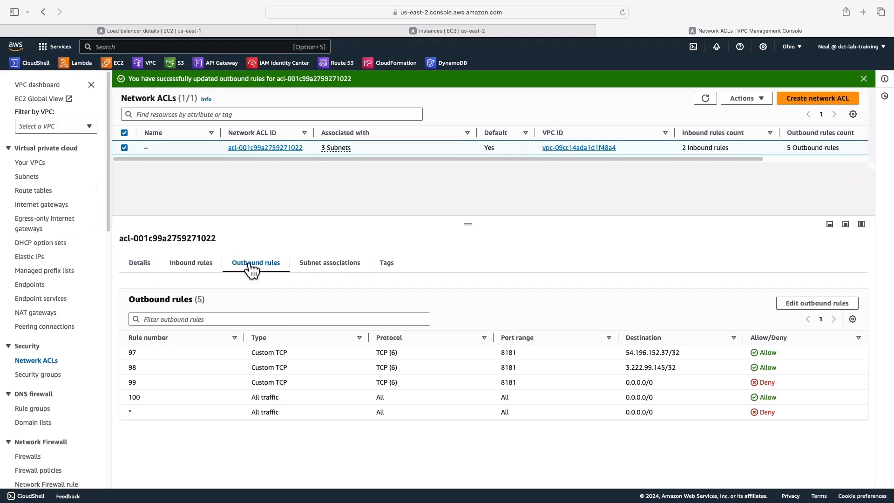
pyautogui.moveTo(492, 361)
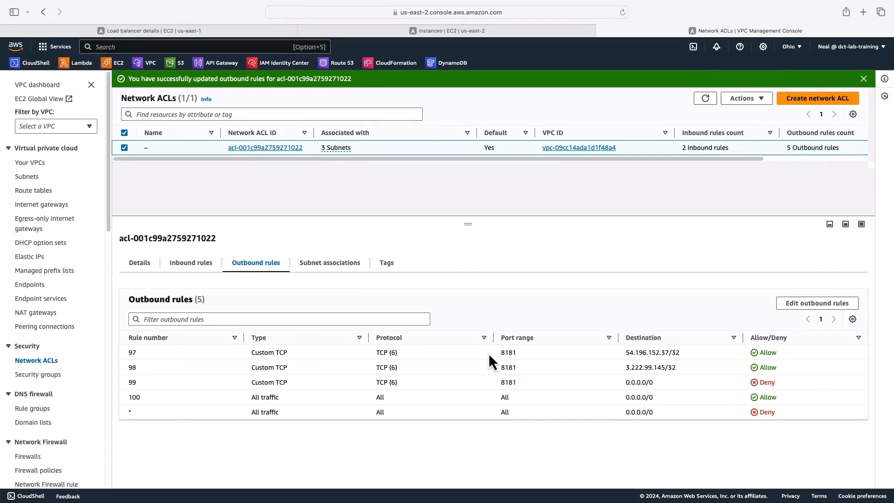
pyautogui.moveTo(499, 390)
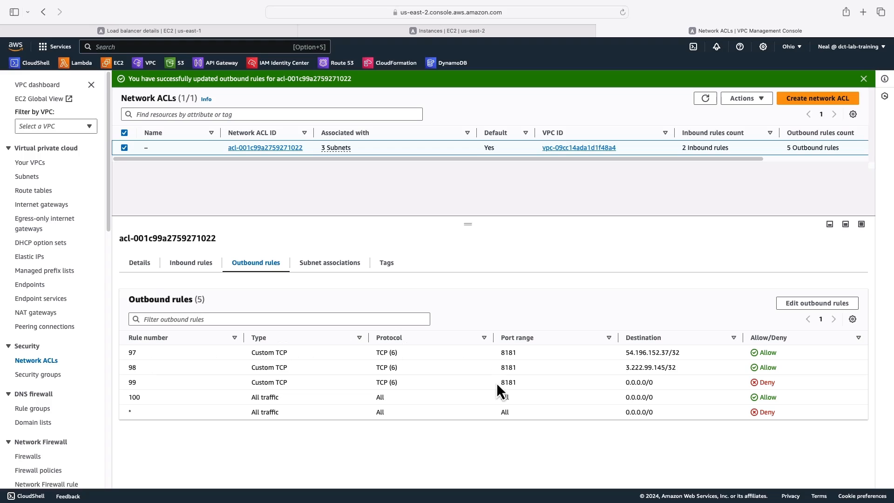
pyautogui.moveTo(529, 408)
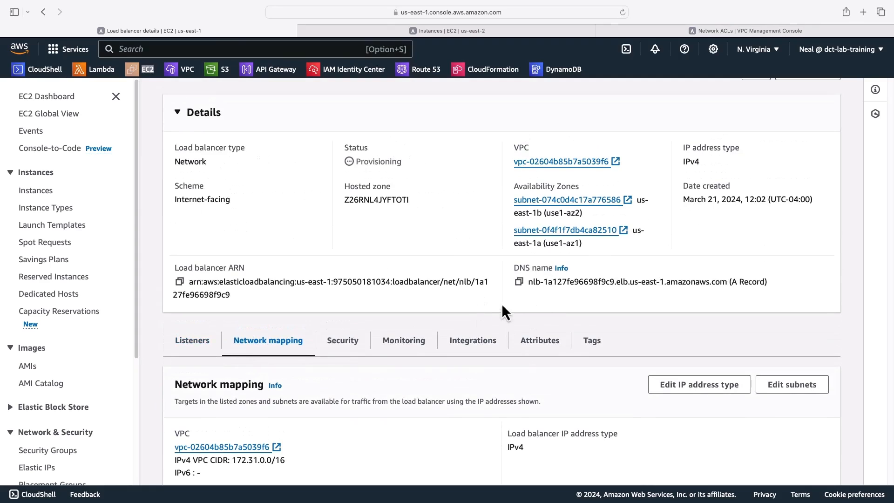
# Copy the NLB DNS name and connect to the Ohio instance via EC2 Instance Connect
pyautogui.click(518, 281)
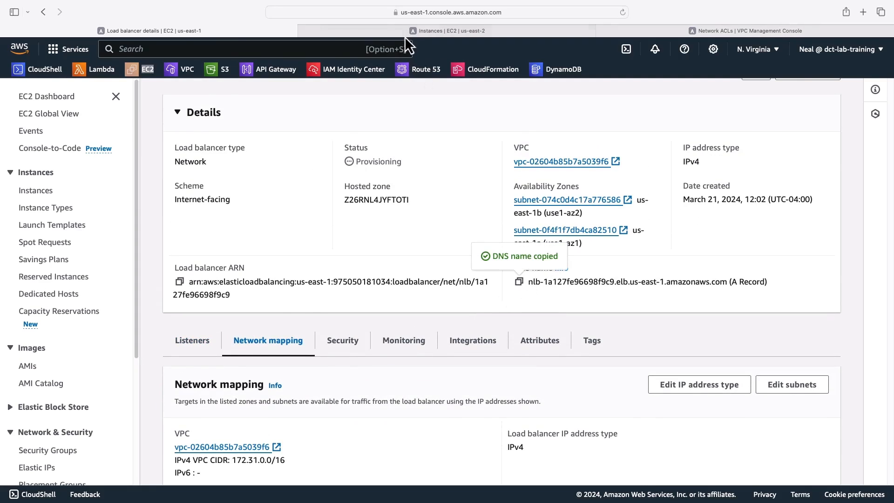
pyautogui.click(448, 30)
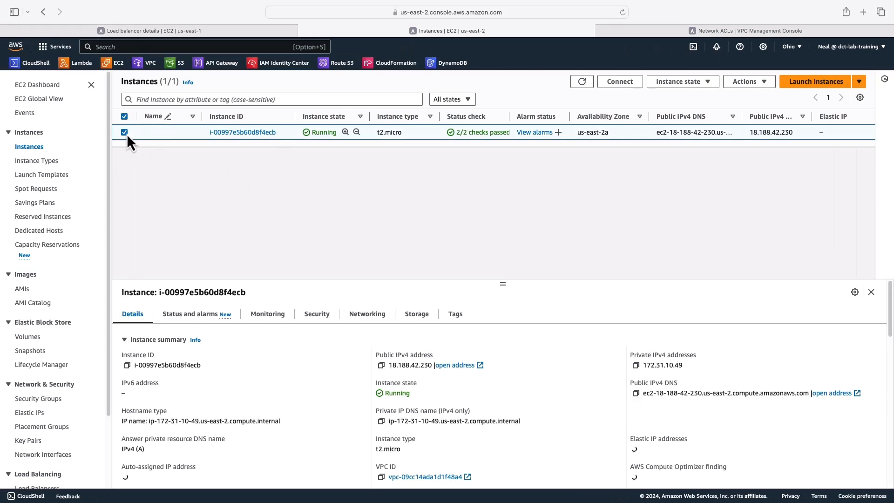
pyautogui.click(619, 81)
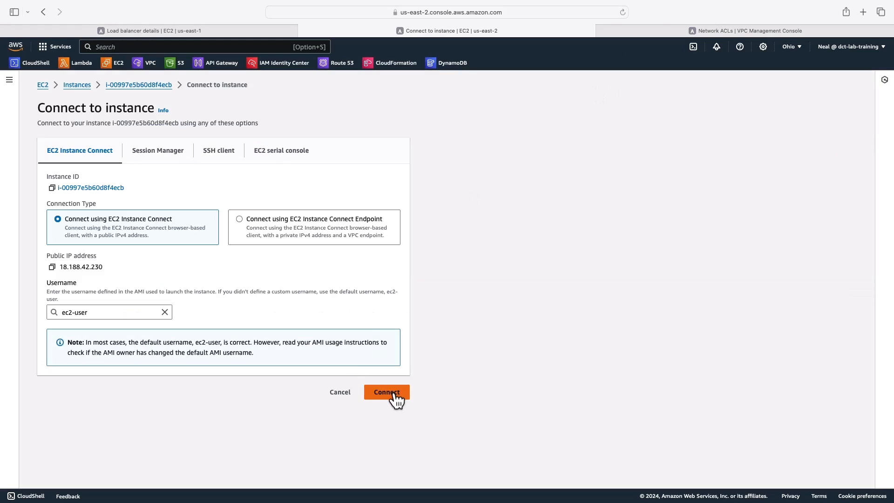
pyautogui.click(385, 392)
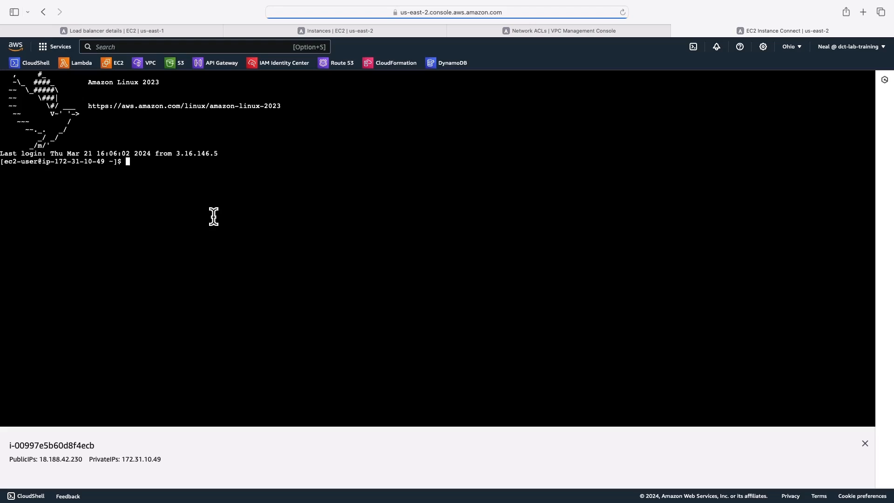
# Run curl nlb-1a127fe96698f9c9.elb.us-east-1.amazonaws.com:8181 repeatedly and see the welcome message
pyautogui.write('curl')
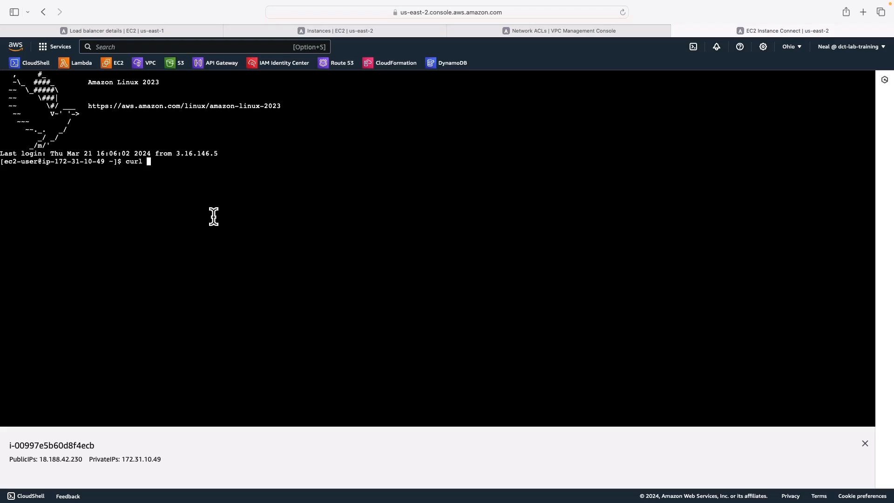
pyautogui.write('nlb-1a127fe96698f9c9.elb.us-east-1.amazonaws.com')
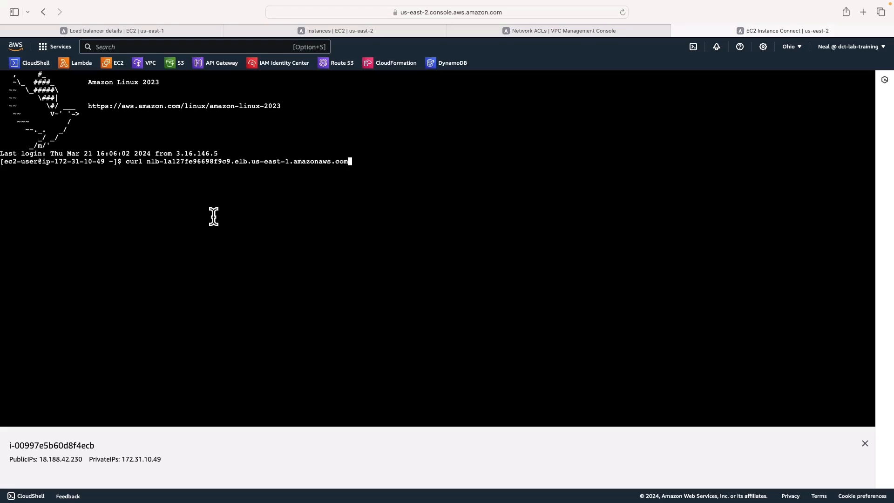
pyautogui.write(':')
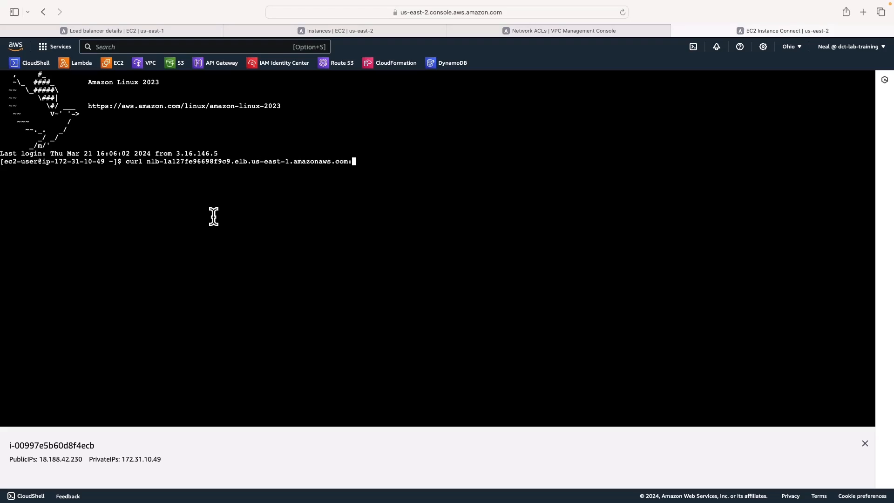
pyautogui.write(':8181')
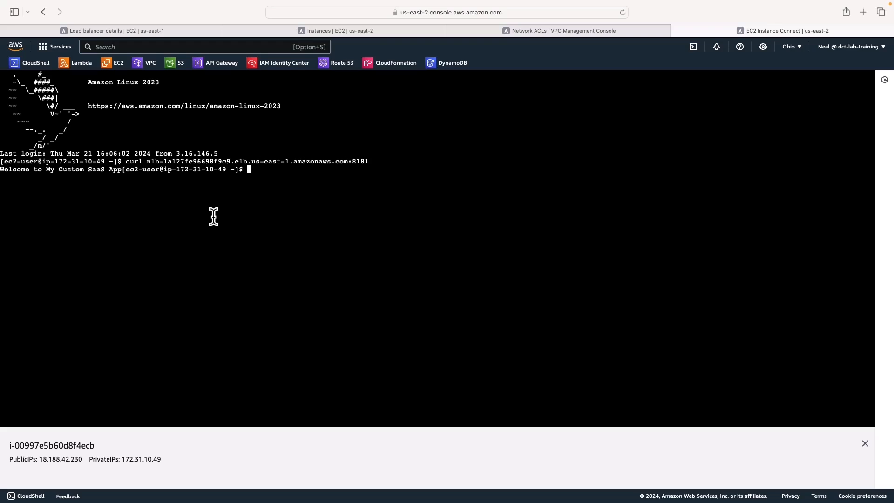
pyautogui.write('curl nlb-1a127fe96698f9c9.elb.us-east-1.amazonaws.com:8181')
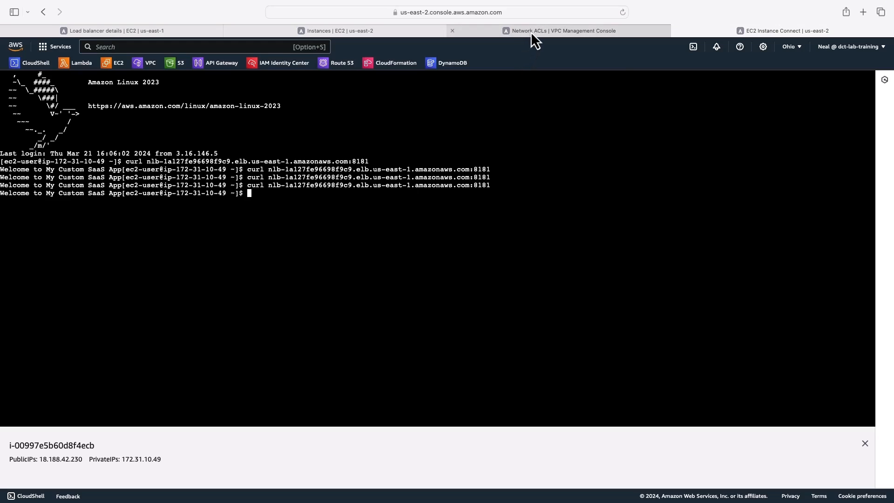
# Remove outbound rules 97 (54.196.152.37) and 98 (3.222.99.145) from the ACL and save
pyautogui.click(558, 30)
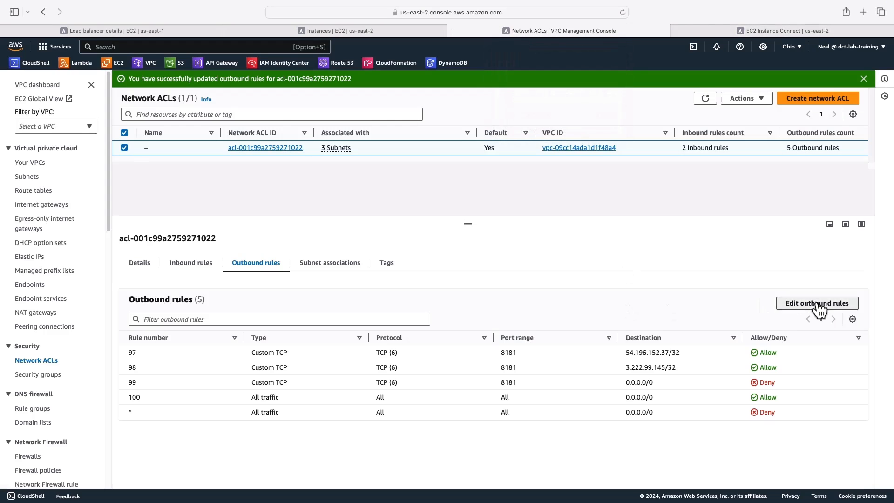
pyautogui.click(816, 303)
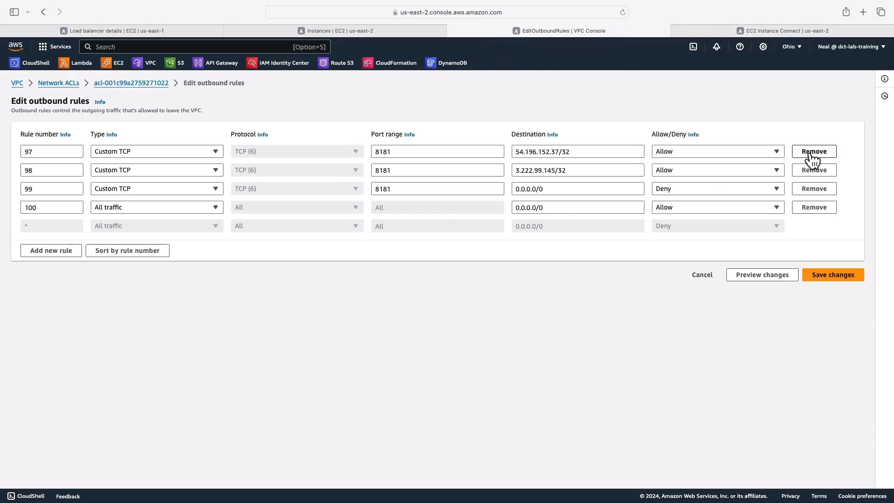
pyautogui.click(814, 151)
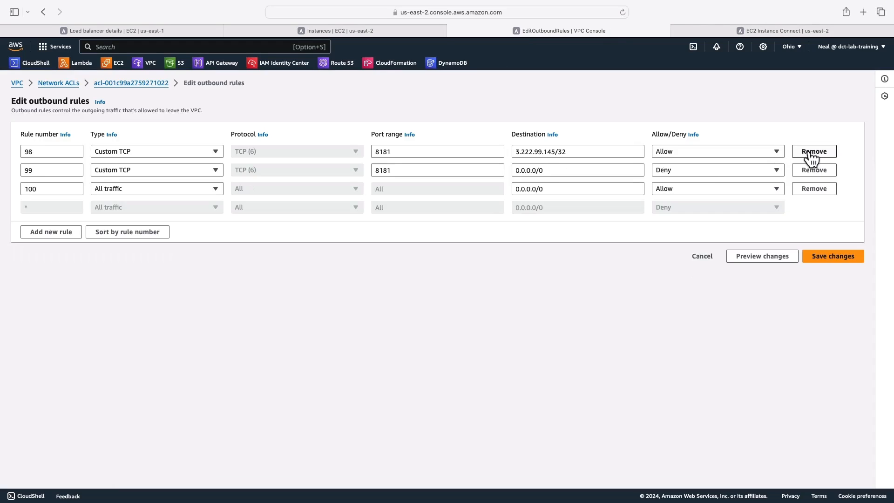
pyautogui.click(813, 151)
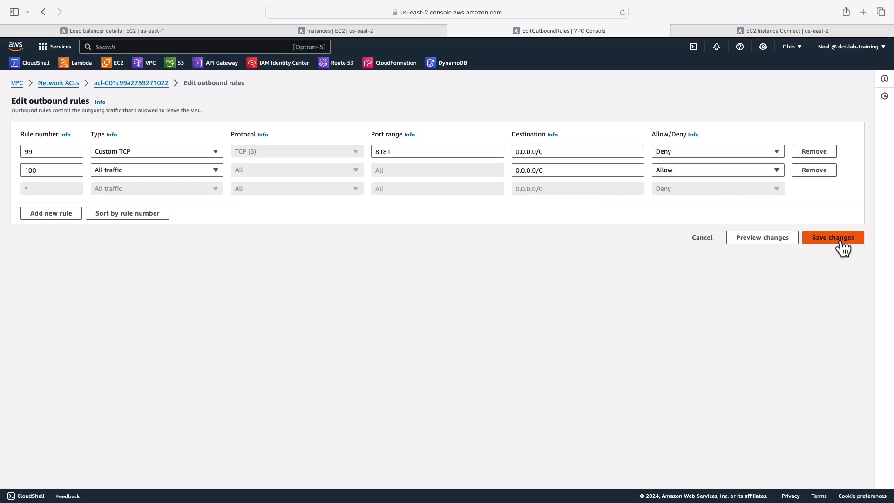
pyautogui.click(832, 238)
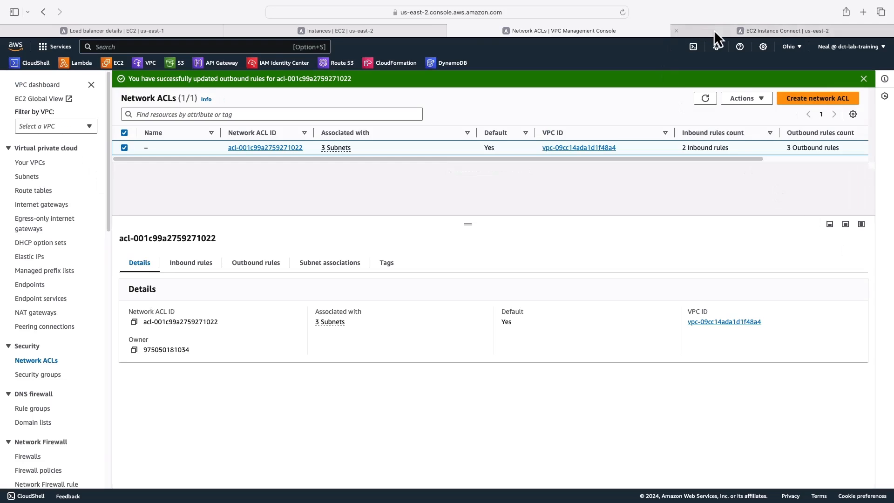
# Return to the instance terminal to retry curl against the load balancer on 8181
pyautogui.click(775, 30)
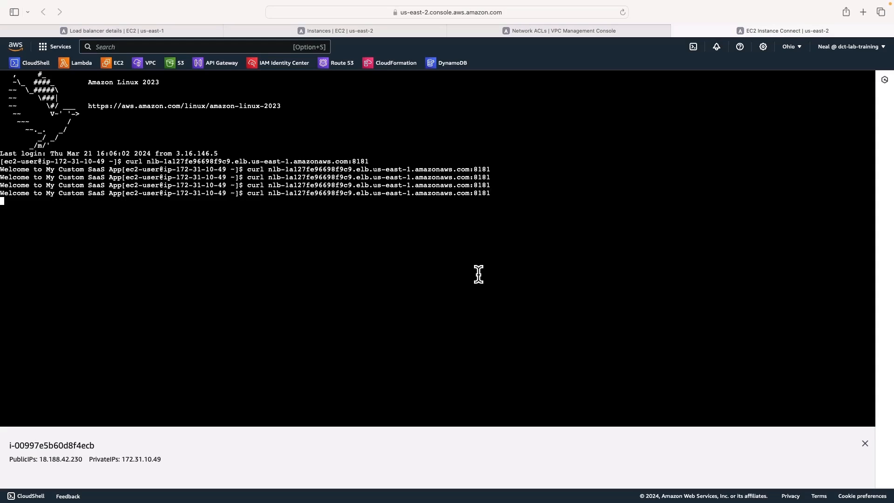
pyautogui.moveTo(302, 220)
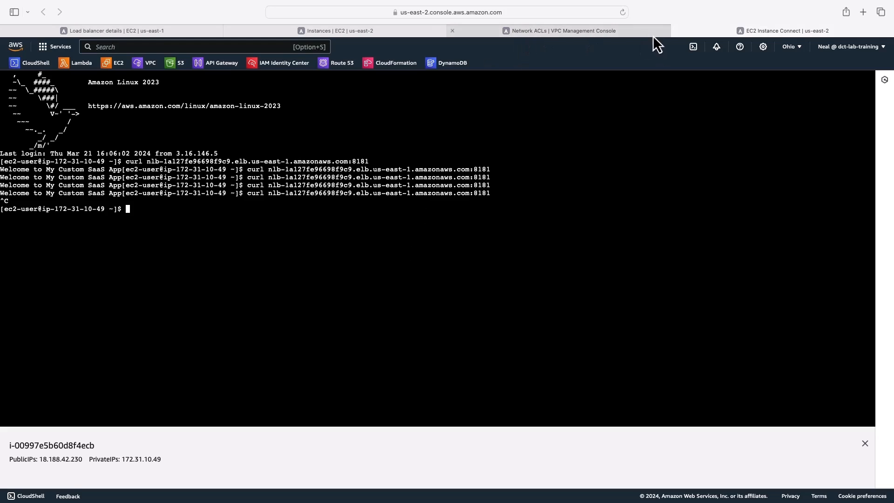
# Remove the port 8181 deny rule 99 from the ACL's outbound rules and save
pyautogui.click(561, 29)
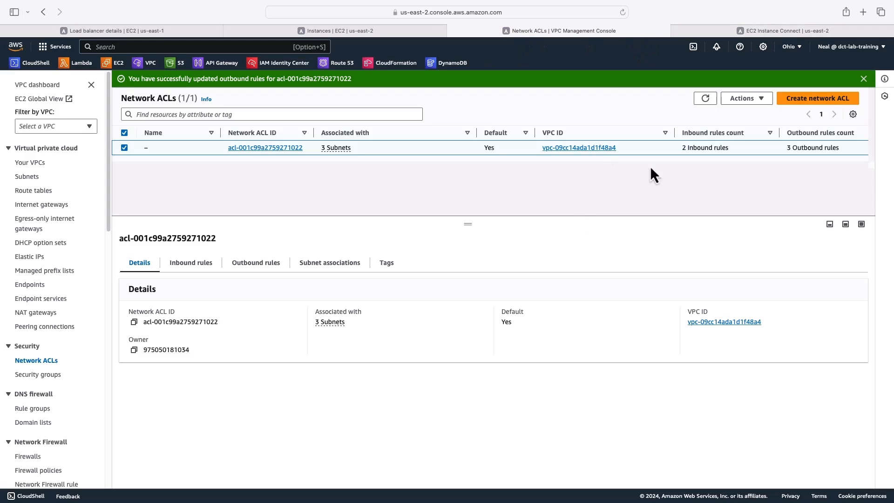
pyautogui.click(255, 262)
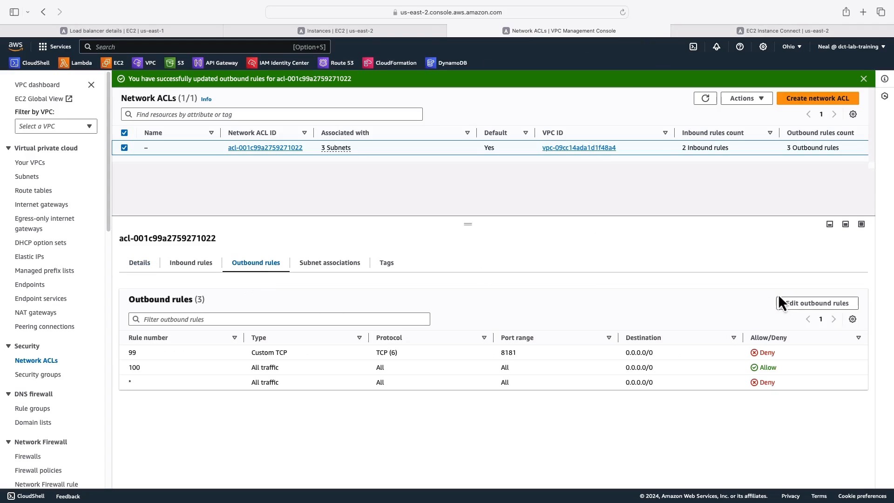
pyautogui.click(815, 303)
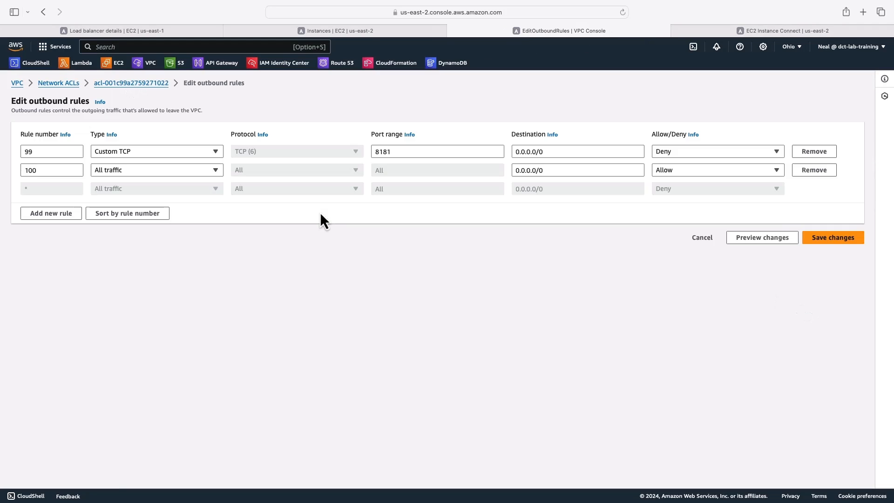
pyautogui.moveTo(814, 151)
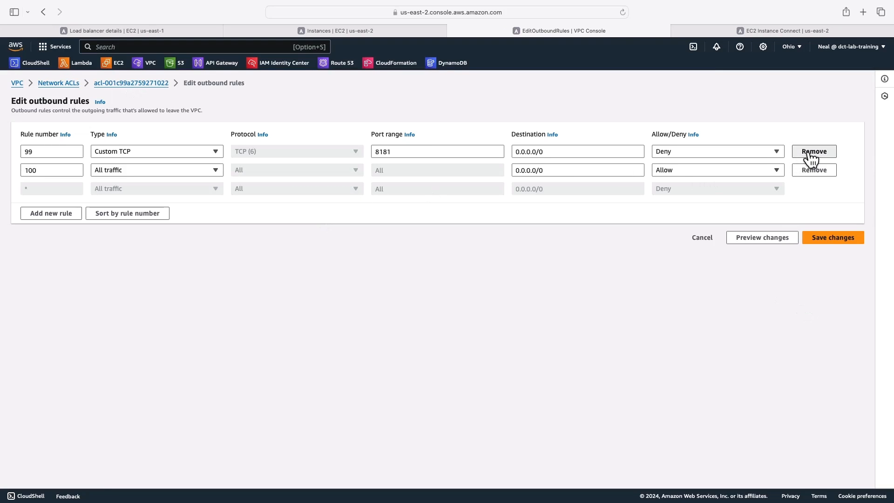
pyautogui.click(814, 151)
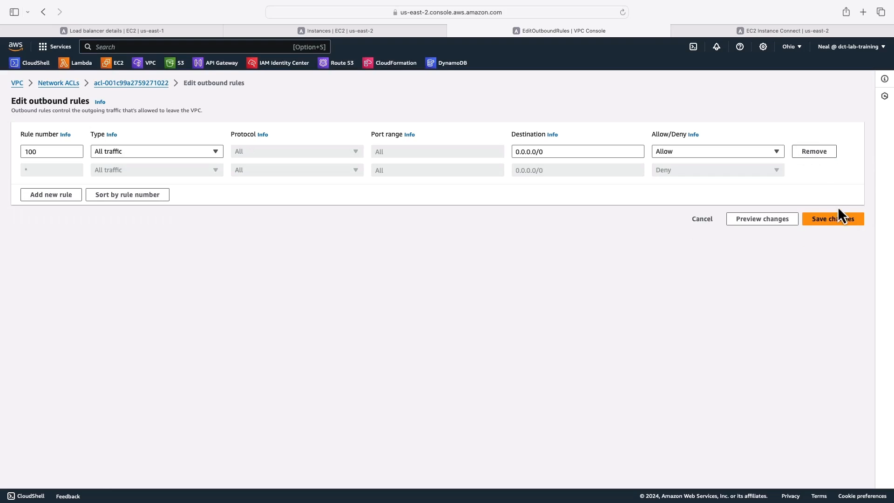
pyautogui.click(832, 218)
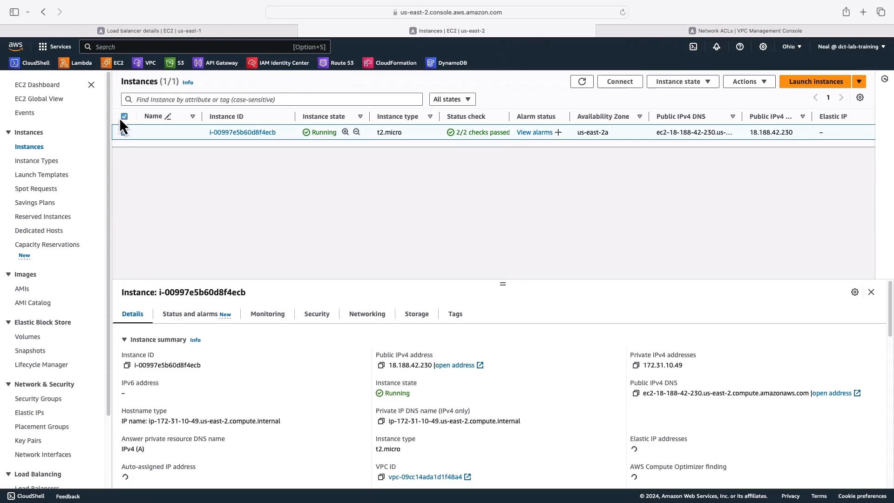
# Begin deleting the nlb load balancer, typing the confirmation
pyautogui.click(753, 30)
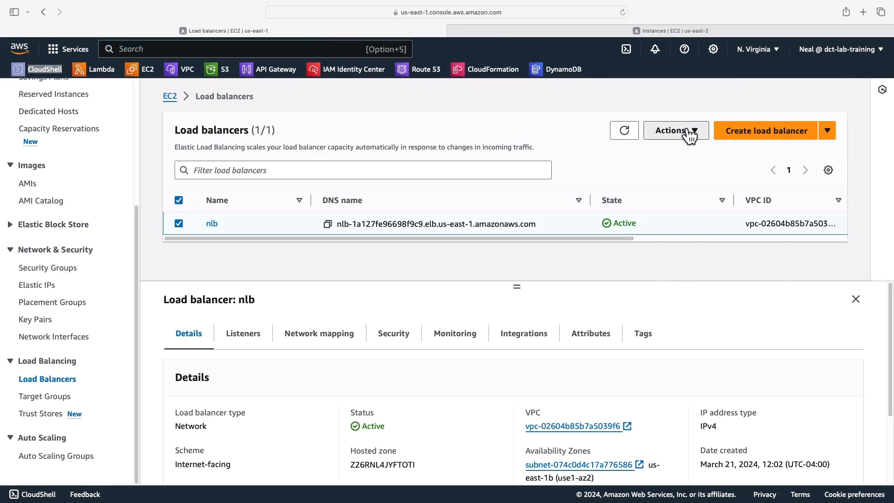
pyautogui.click(675, 131)
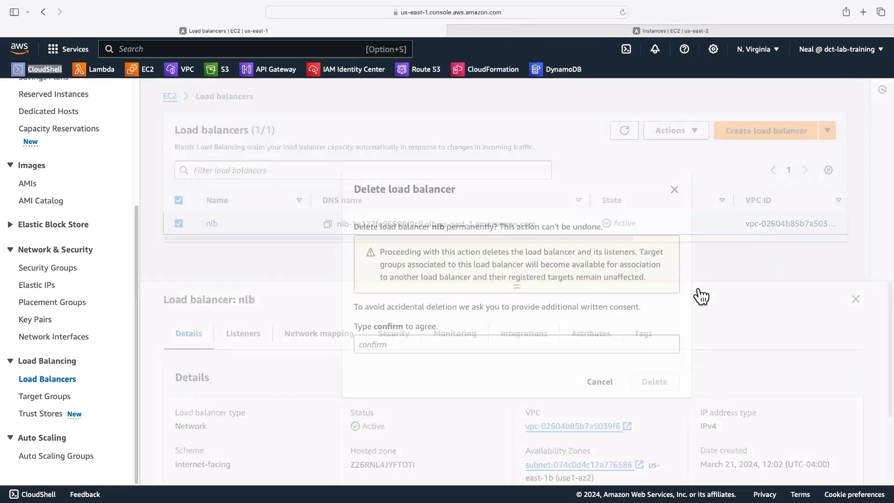
pyautogui.write('c')
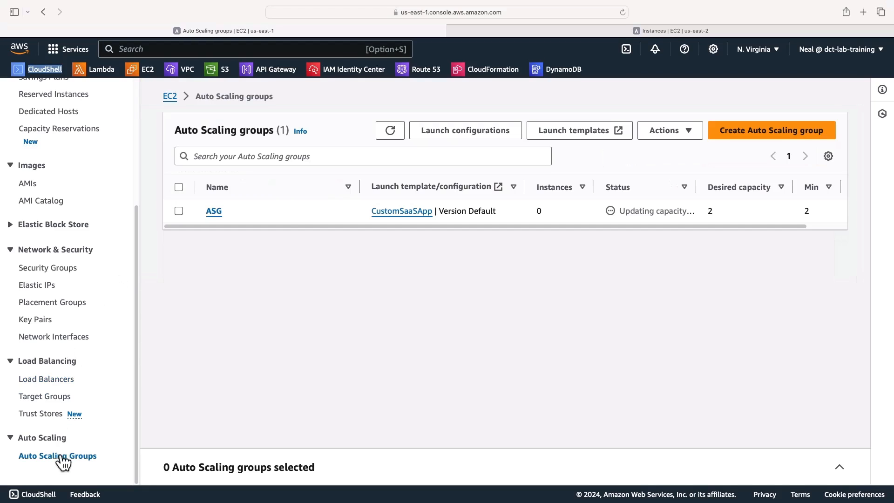
# Release Elastic IPs 3.222.99.145 and 54.196.152.37 from the N. Virginia region
pyautogui.click(179, 212)
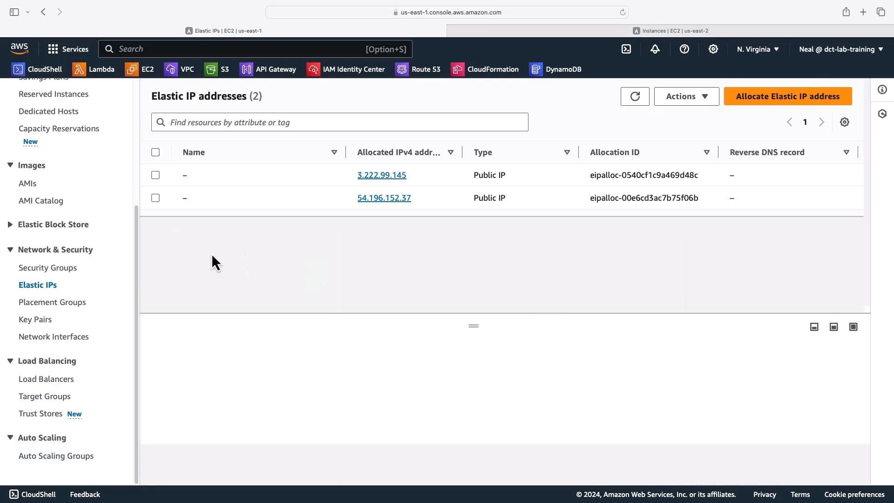
pyautogui.moveTo(161, 190)
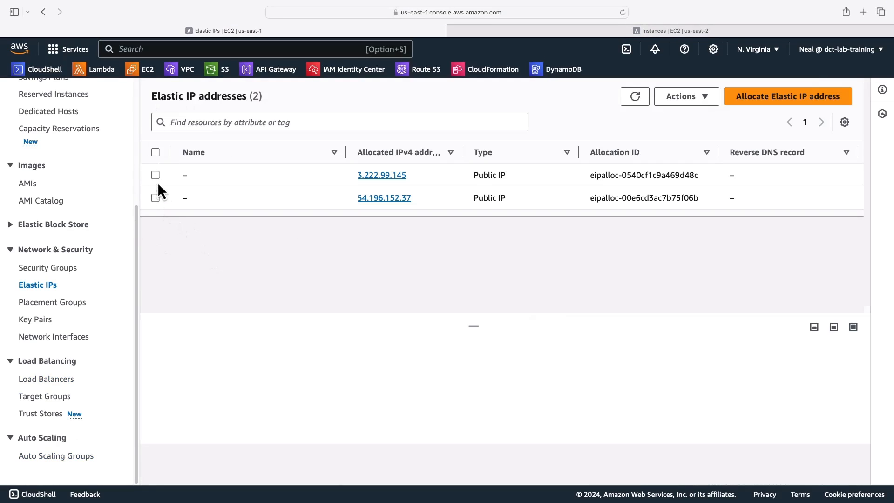
pyautogui.click(687, 96)
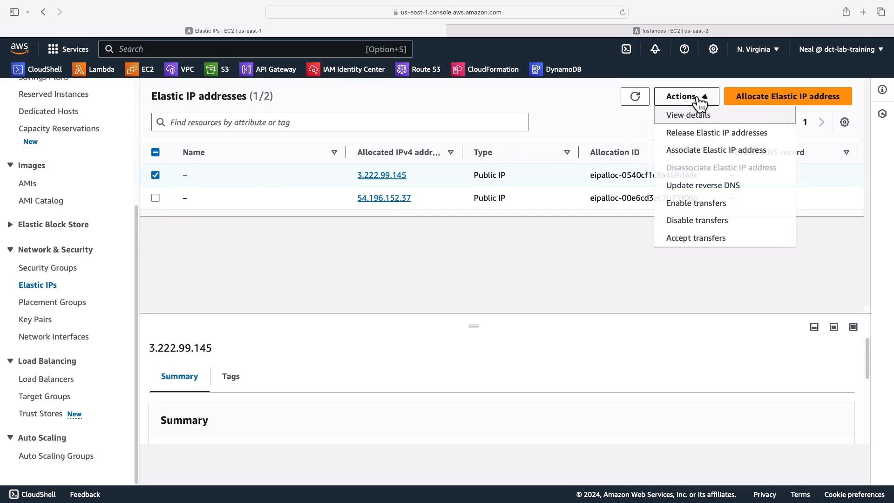
pyautogui.click(717, 132)
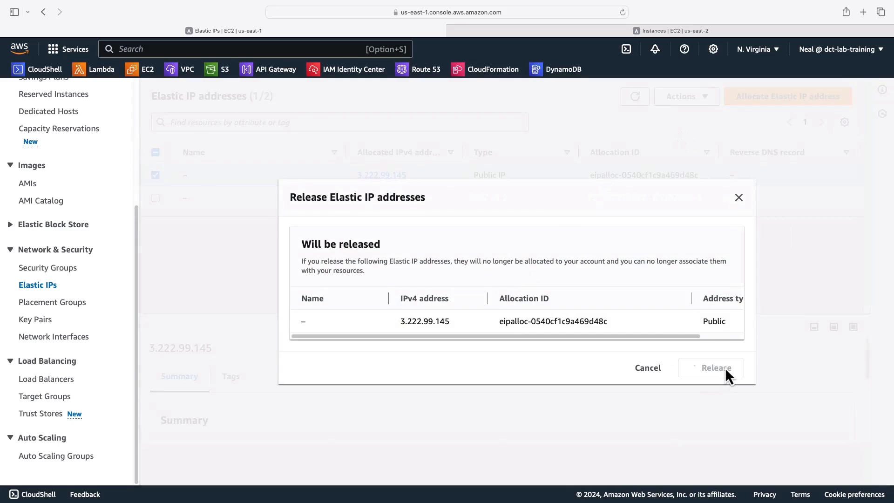
pyautogui.click(710, 367)
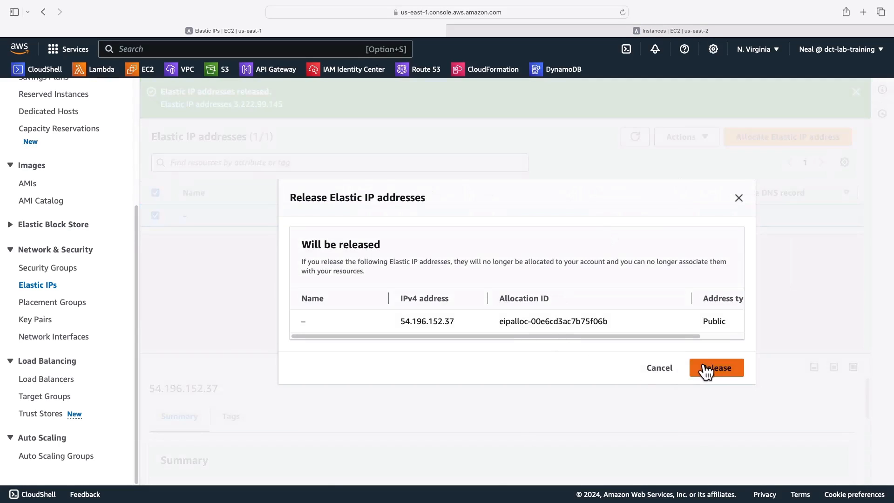
pyautogui.click(716, 368)
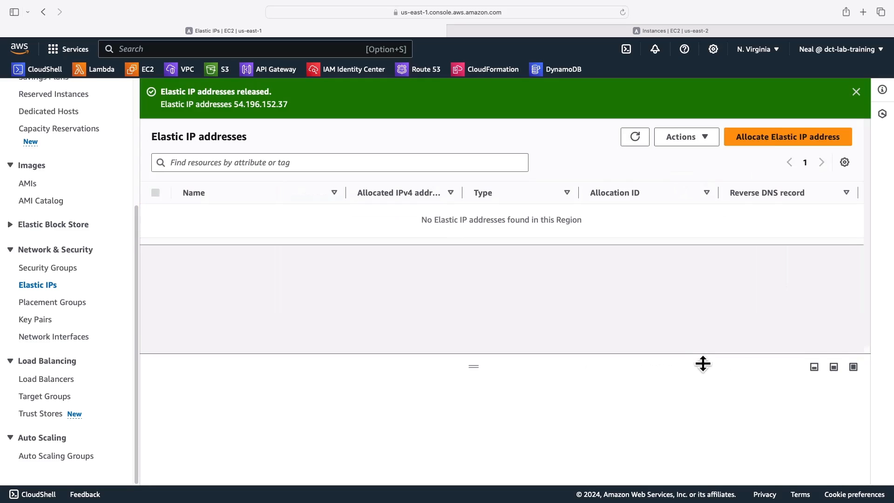
pyautogui.moveTo(576, 128)
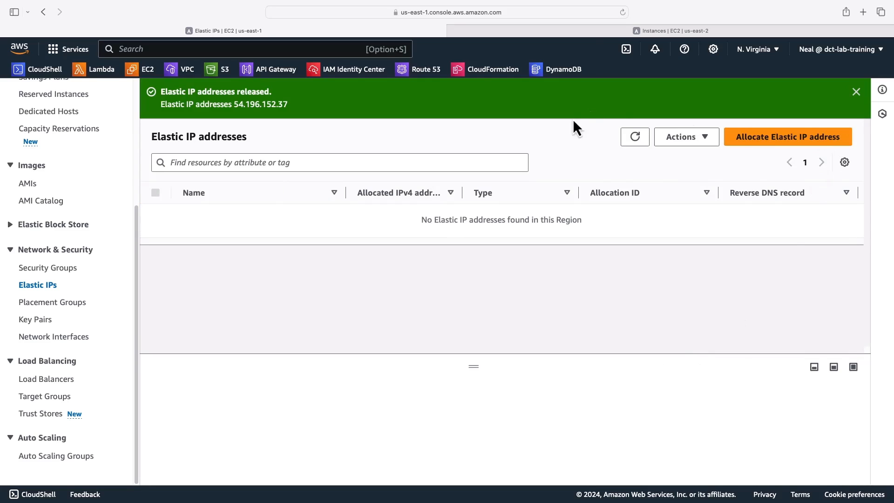